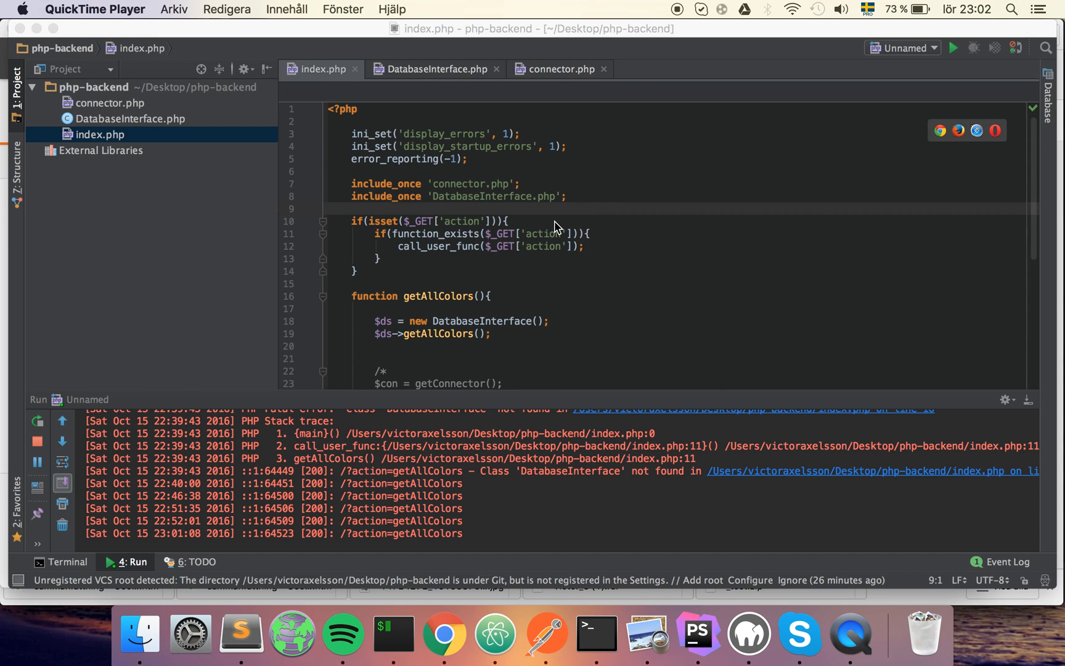
mouse_move(582, 206)
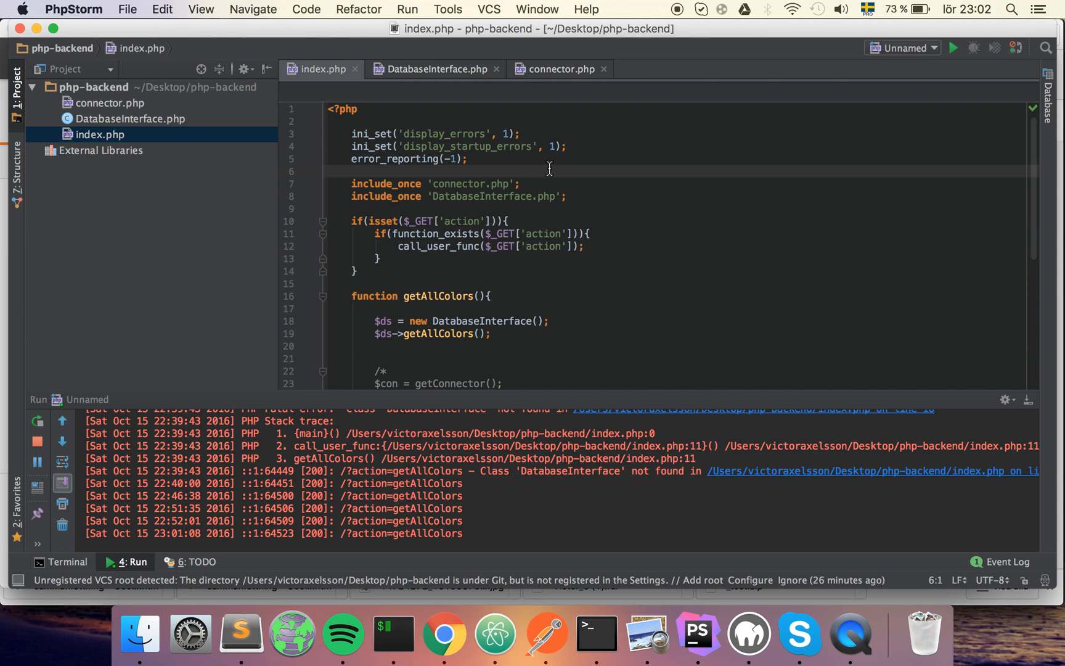
Step: Scroll through DatabaseInterface.php to review getAllColors querying the color table
scroll("down", 3)
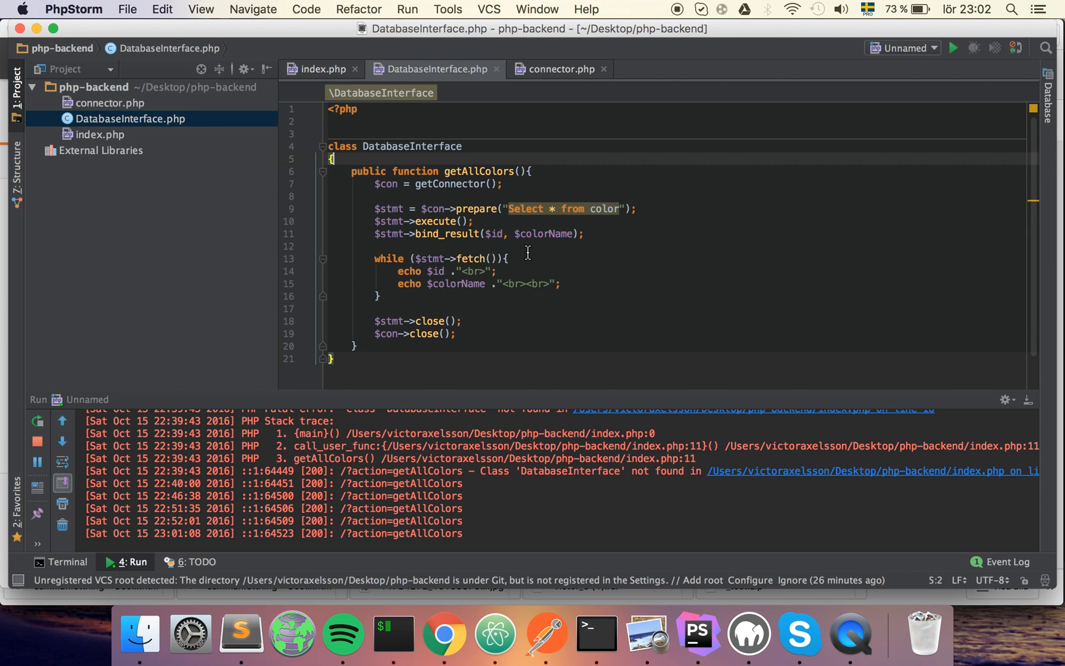
Step: Return to index.php, where getAllColors creates a DatabaseInterface and calls its method
key("enter")
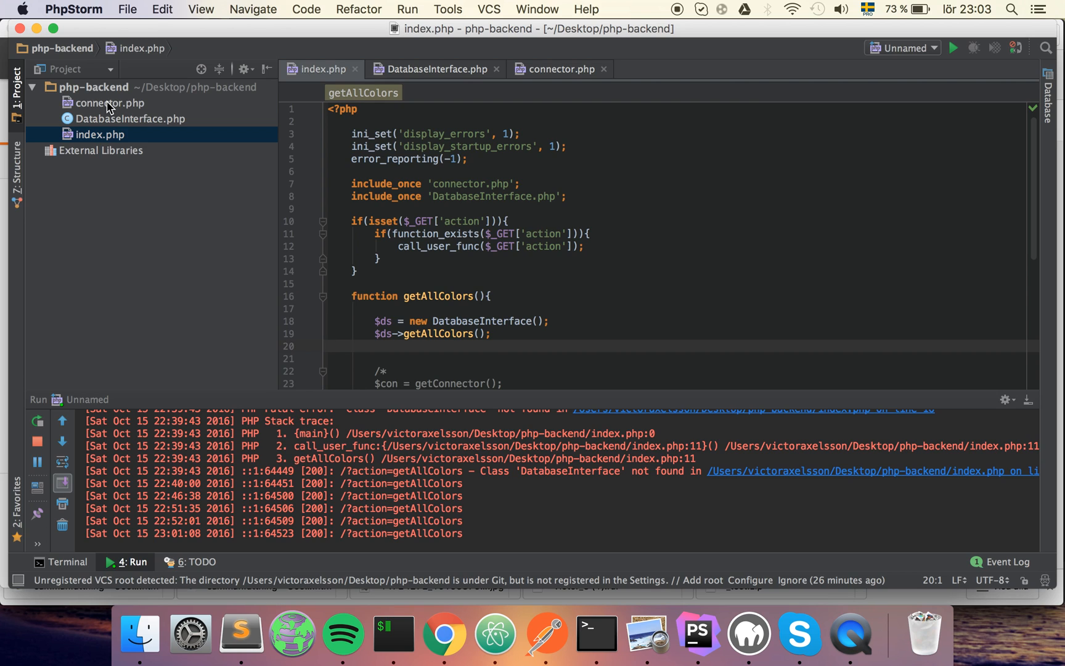
Step: Open connector.php and select the execute function to remove it
left_click(111, 102)
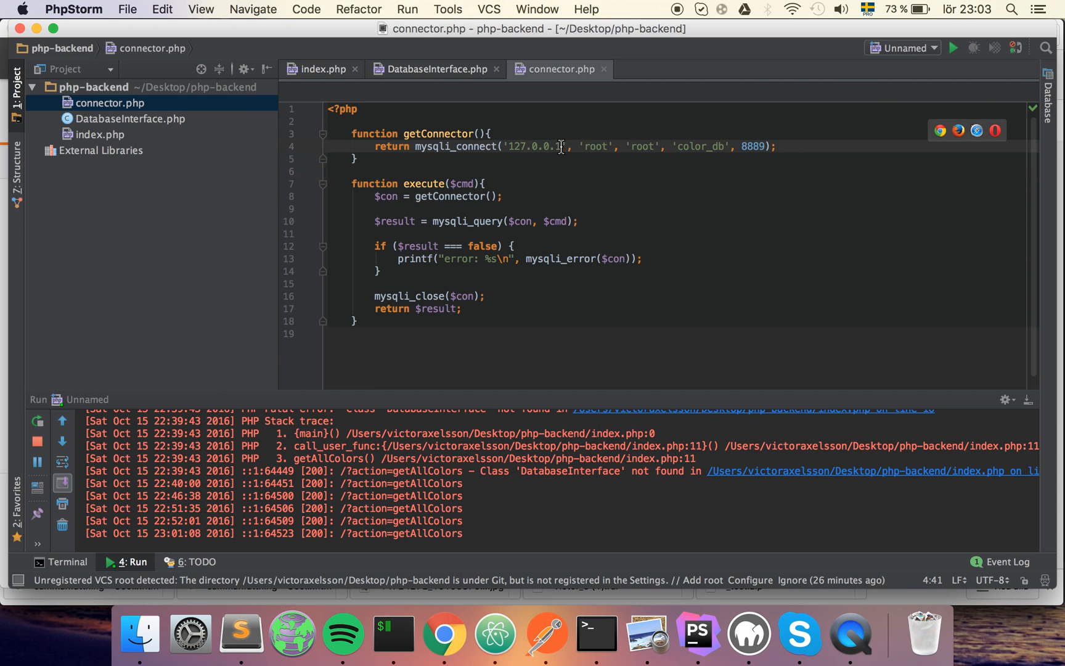
double_click(537, 146)
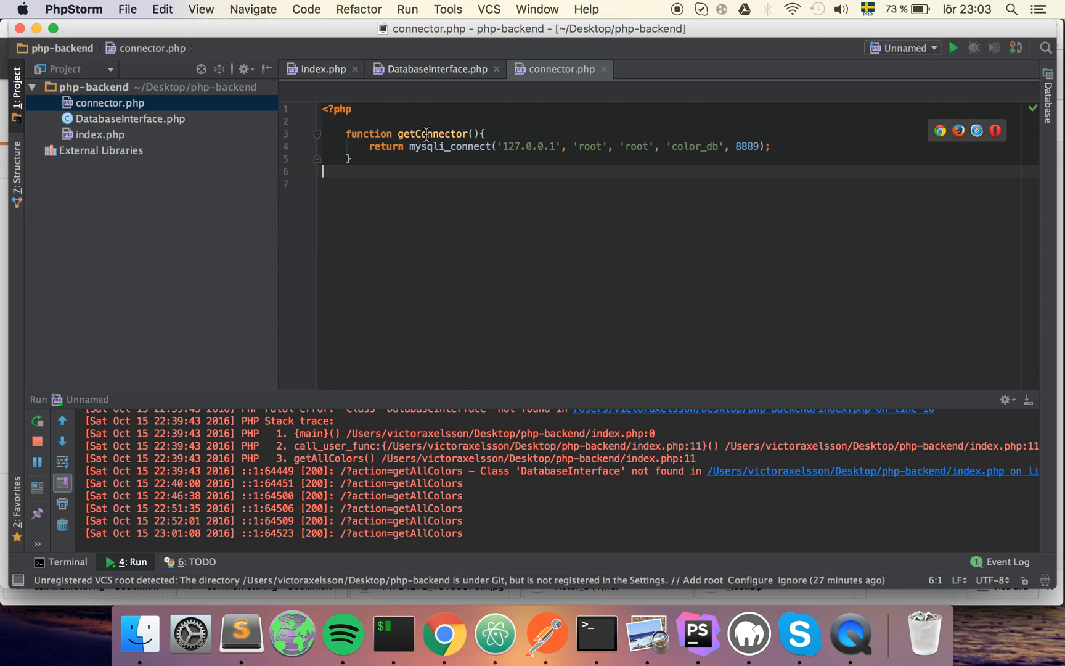
Step: Inspect the getConnector function in connector.php, then go back to index.php
double_click(431, 134)
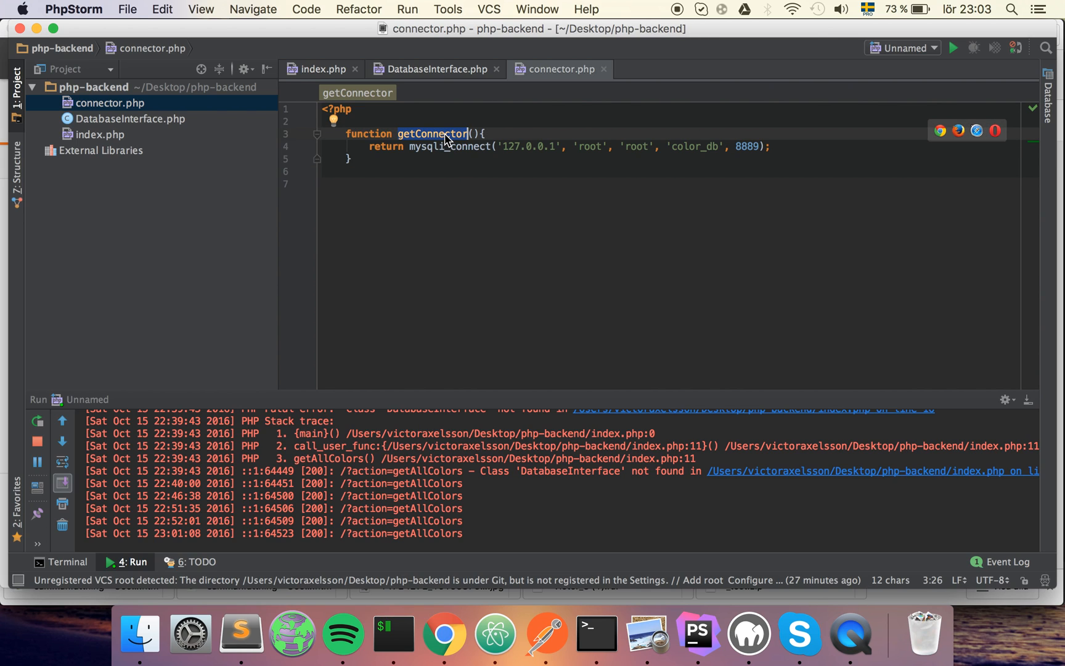
mouse_move(132, 126)
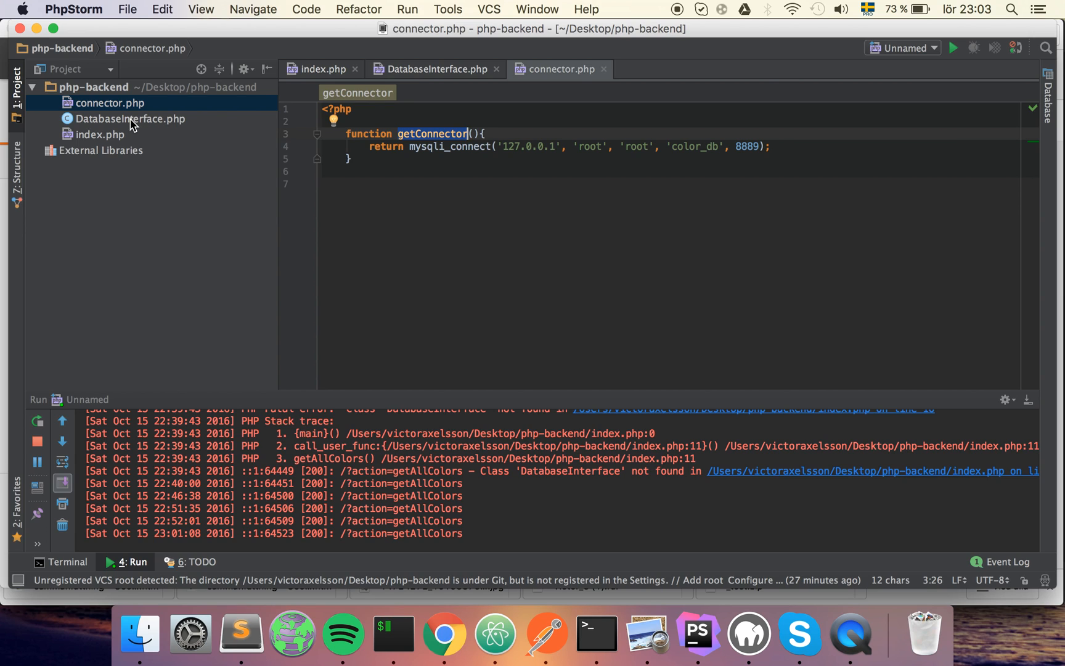
mouse_move(121, 138)
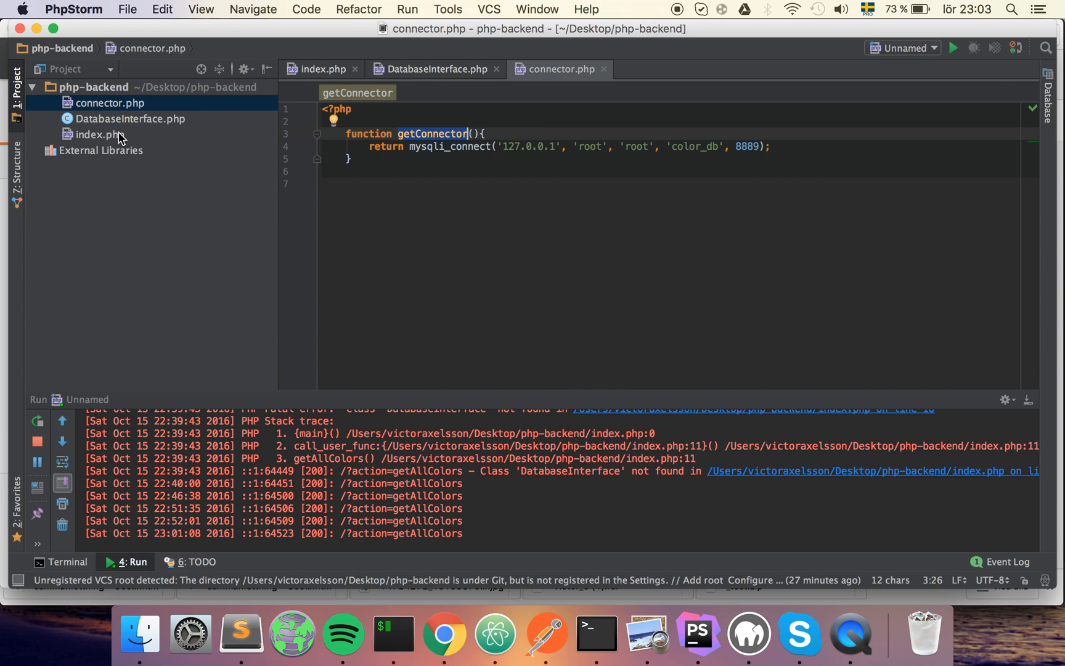
mouse_move(127, 126)
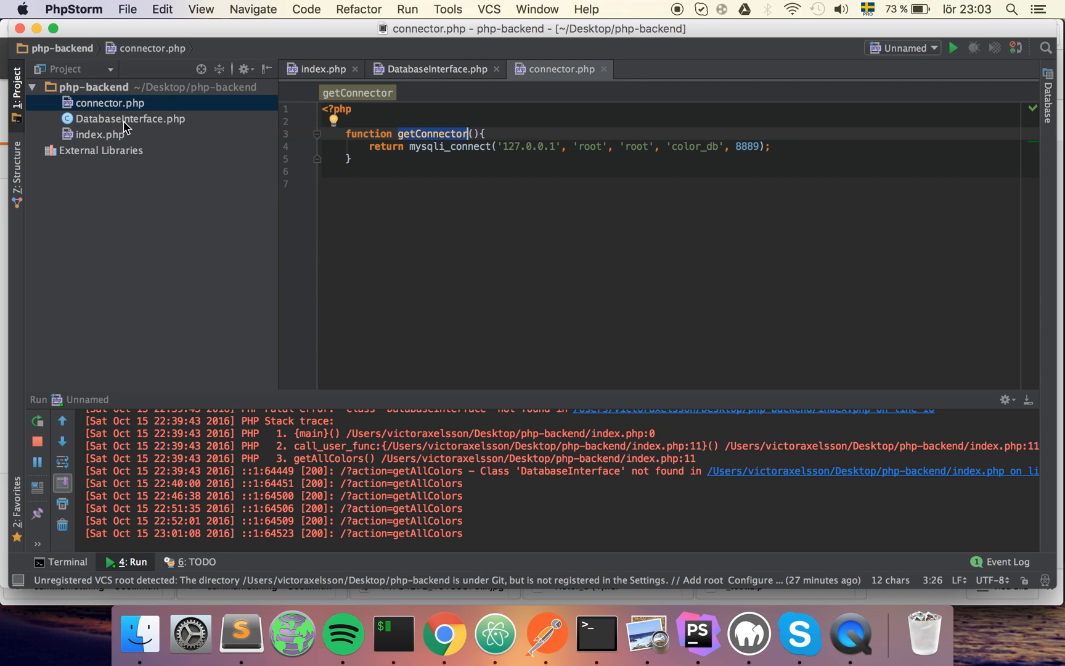
left_click(104, 134)
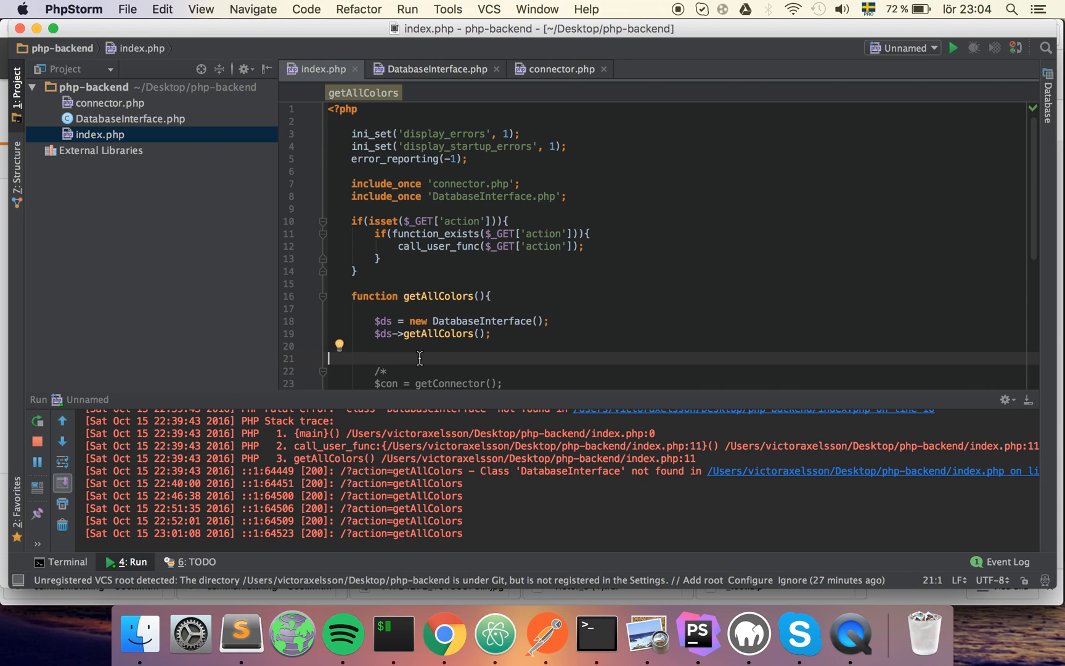
mouse_move(420, 315)
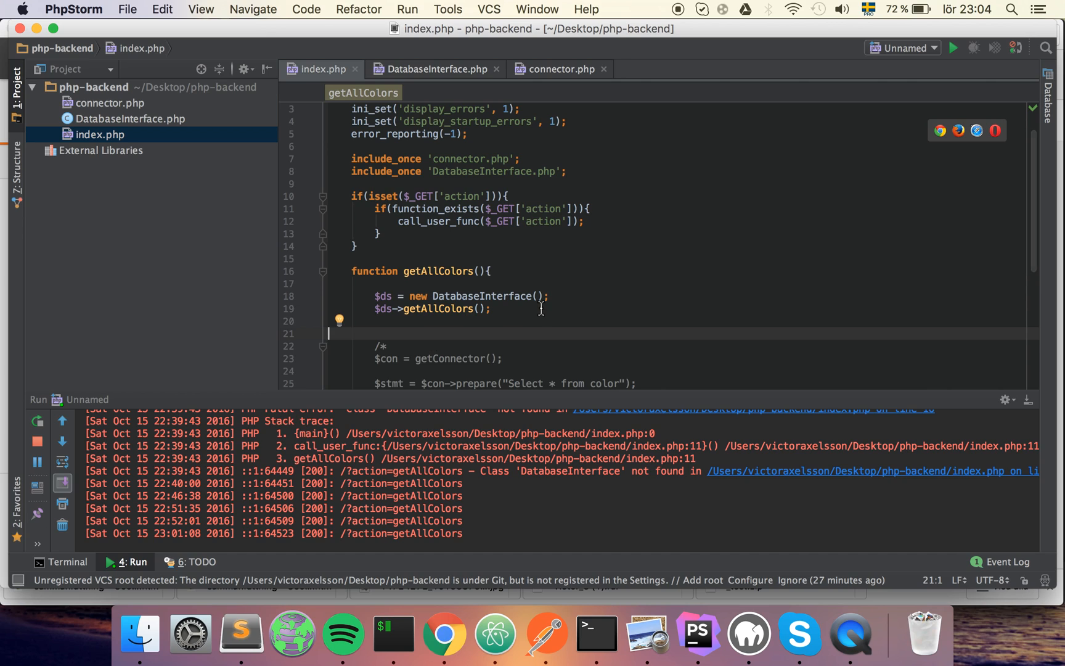
mouse_move(547, 308)
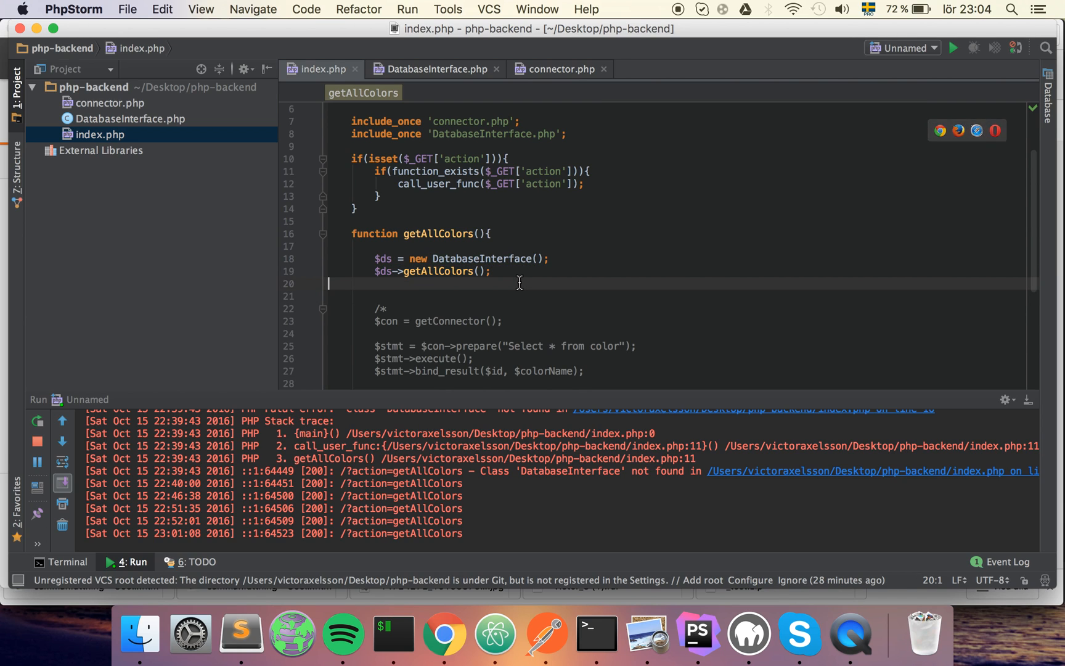
Step: Type $con in index.php's getAllColors, then add blank space above DatabaseInterface's getAllColors
type("$")
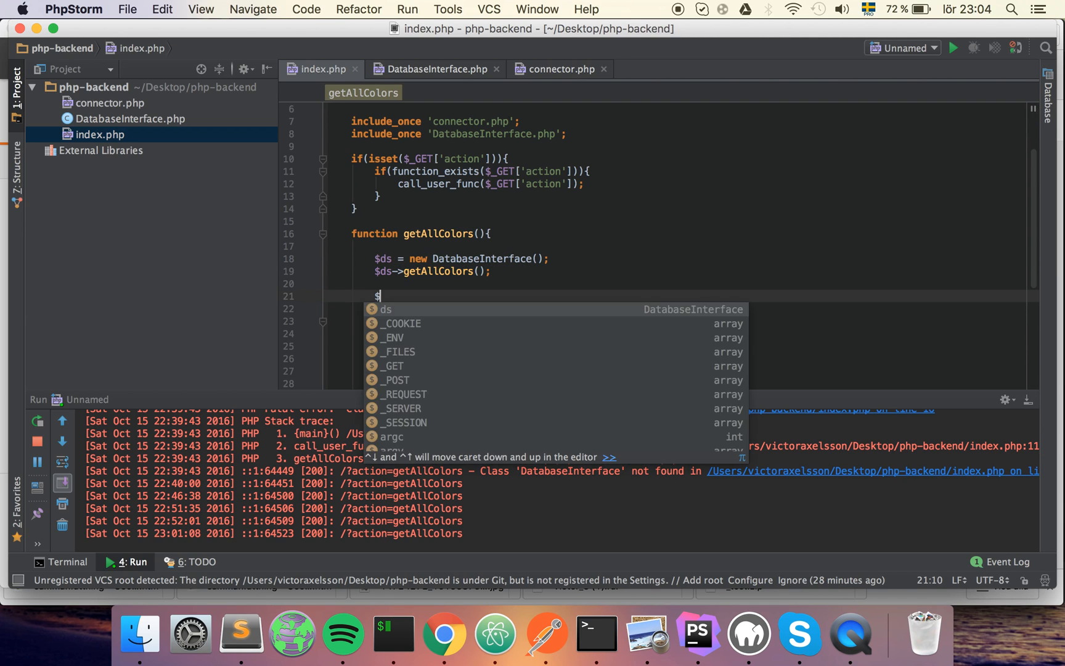
type("con = getConnector();")
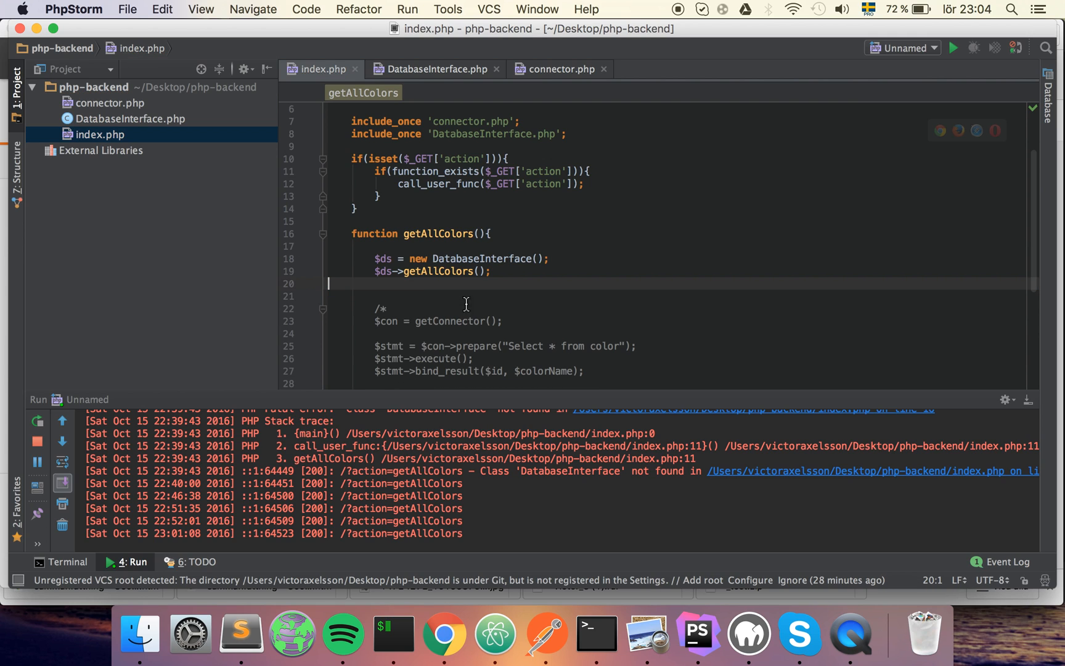
left_click_drag(374, 258, 490, 271)
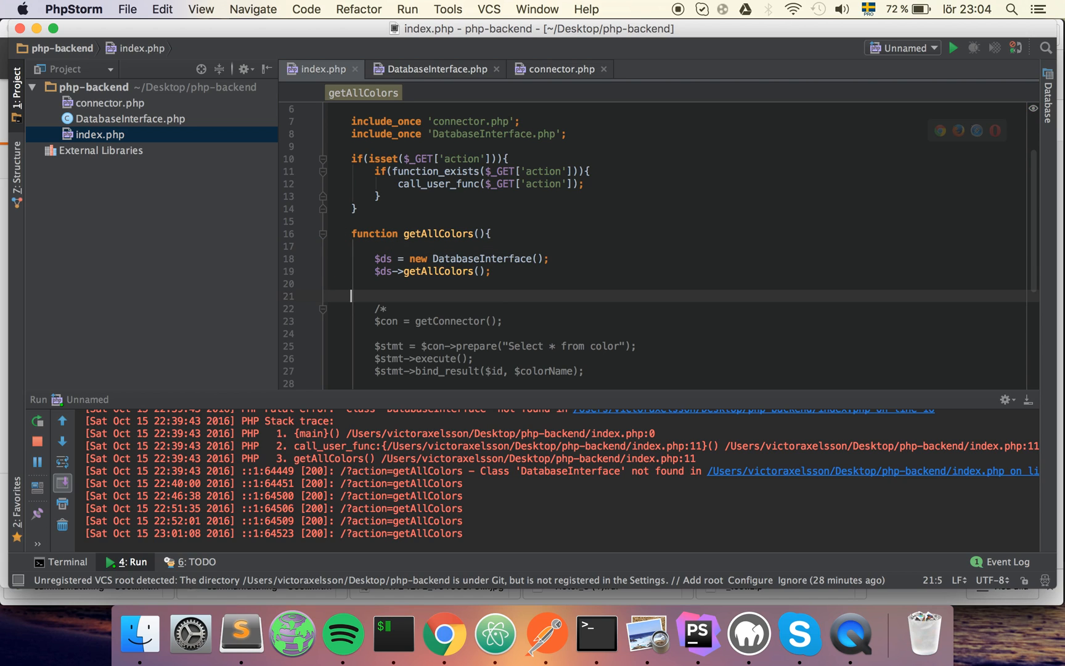
double_click(438, 271)
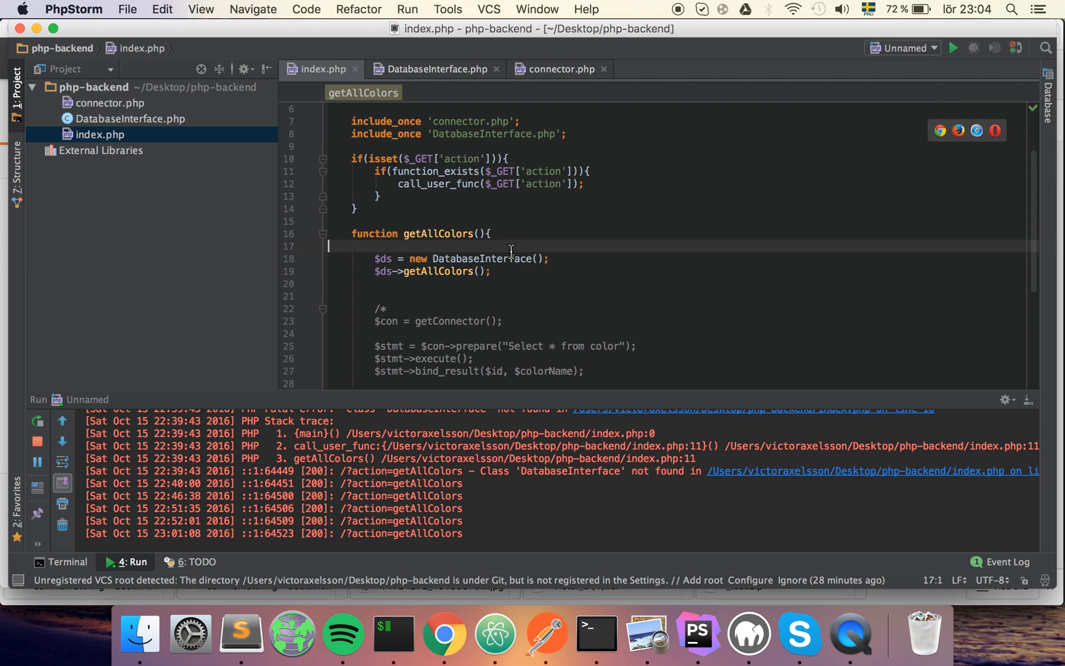
left_click(371, 246)
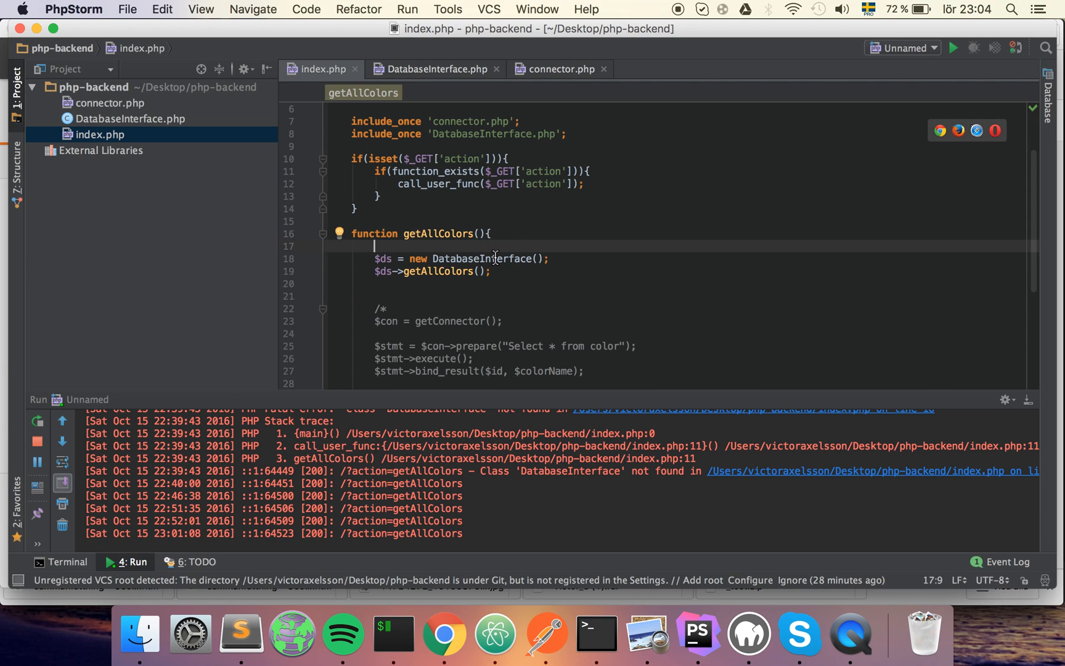
mouse_move(461, 286)
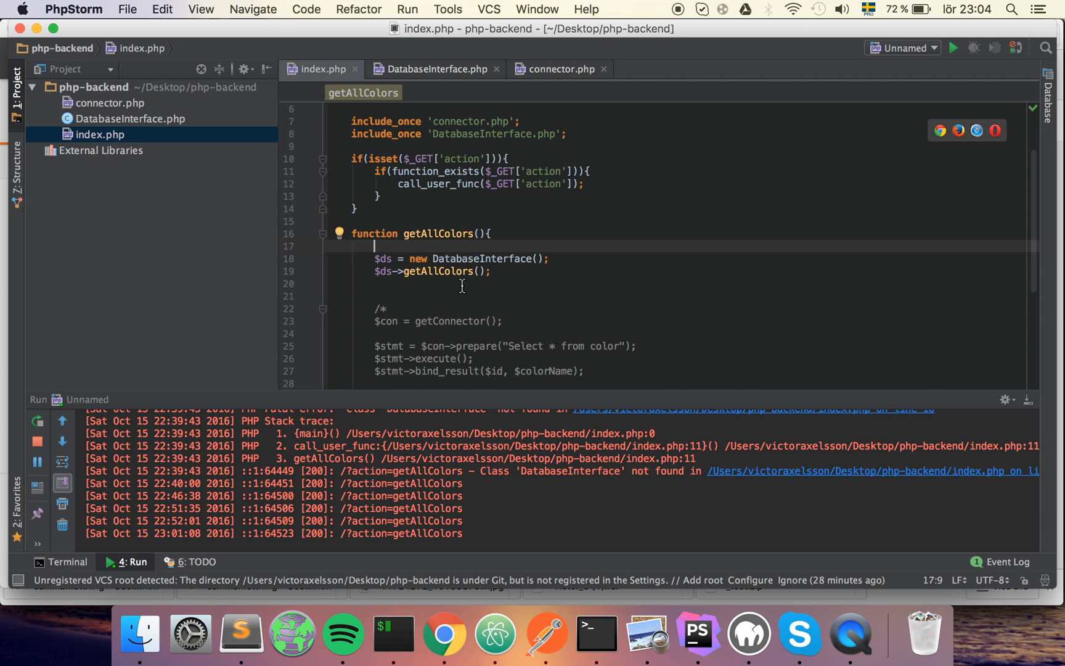
double_click(438, 271)
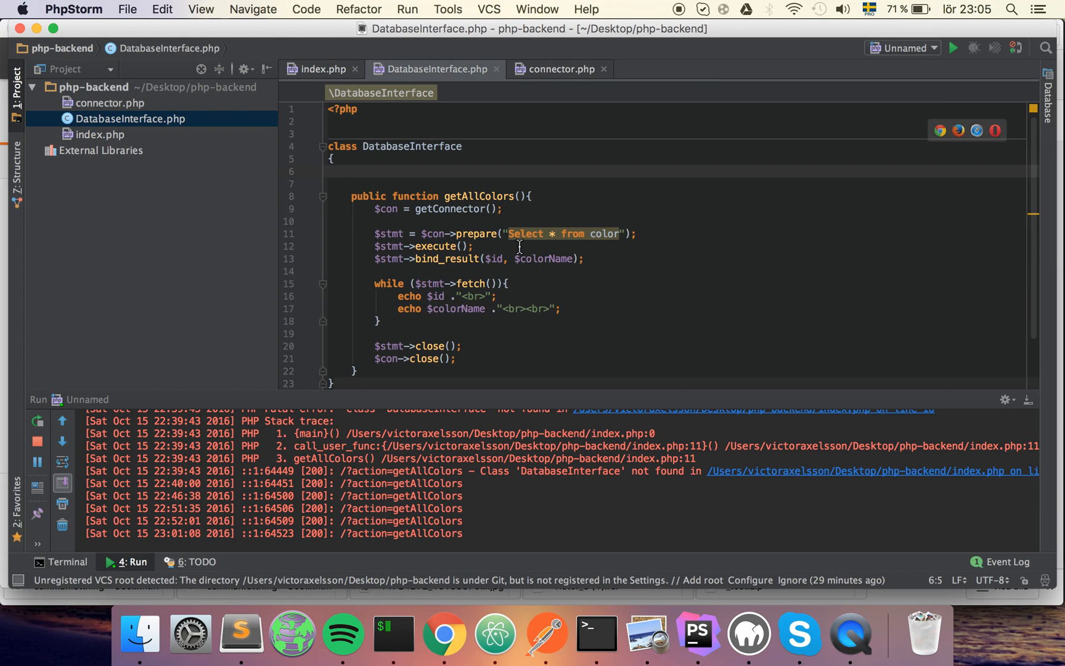
Step: Review connector.php's connection code and start a 'public function' declaration in DatabaseInterface
left_click(351, 171)
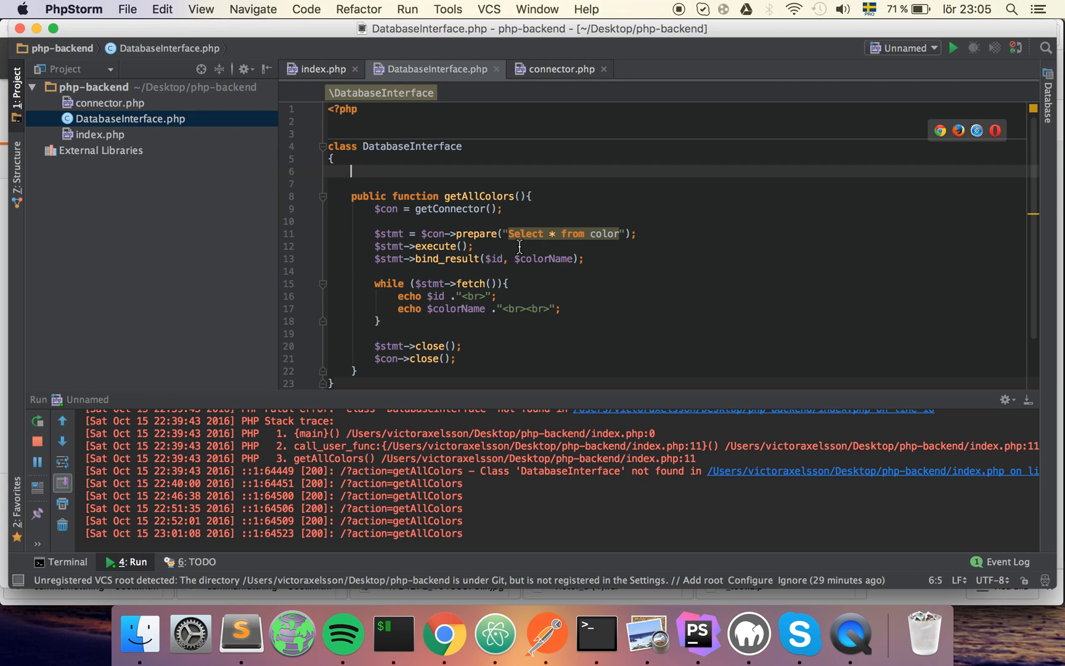
mouse_move(320, 171)
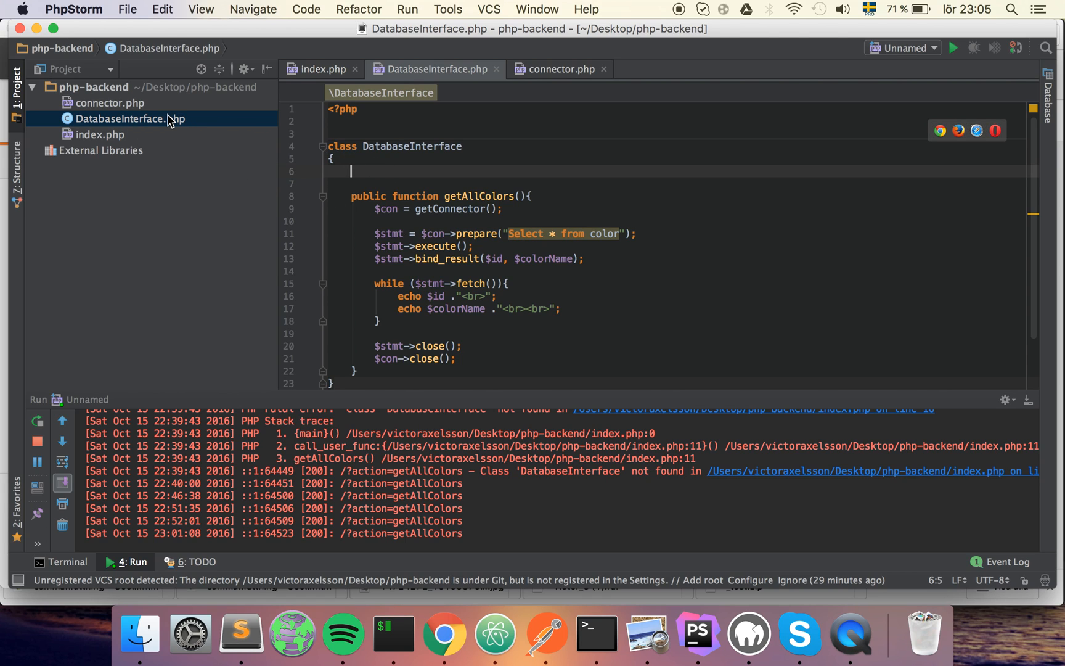
mouse_move(132, 109)
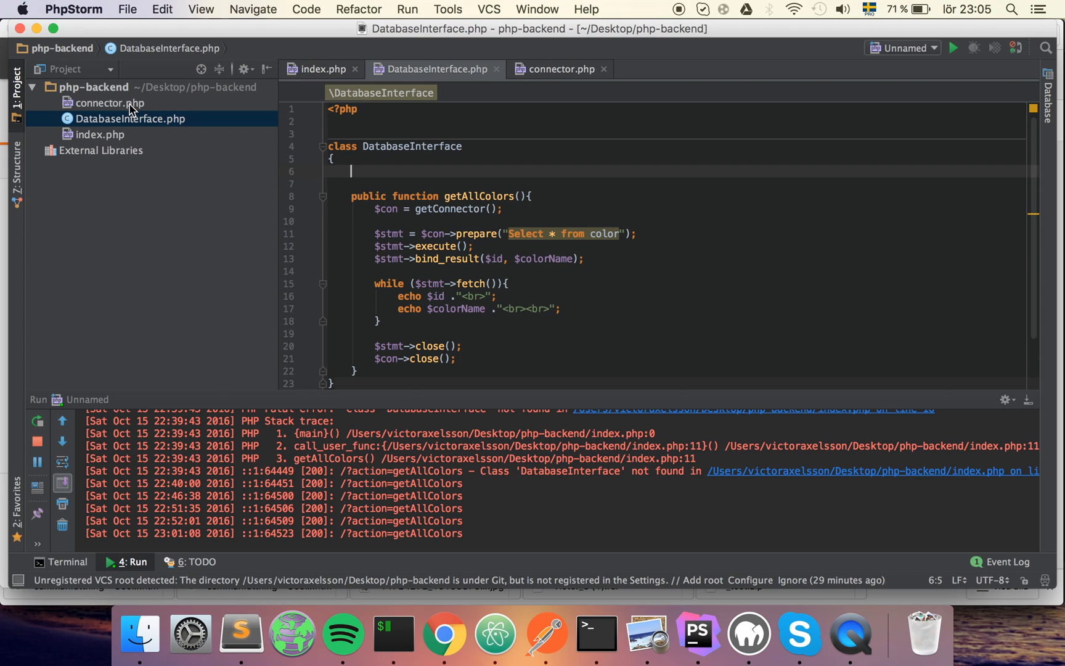
left_click(109, 103)
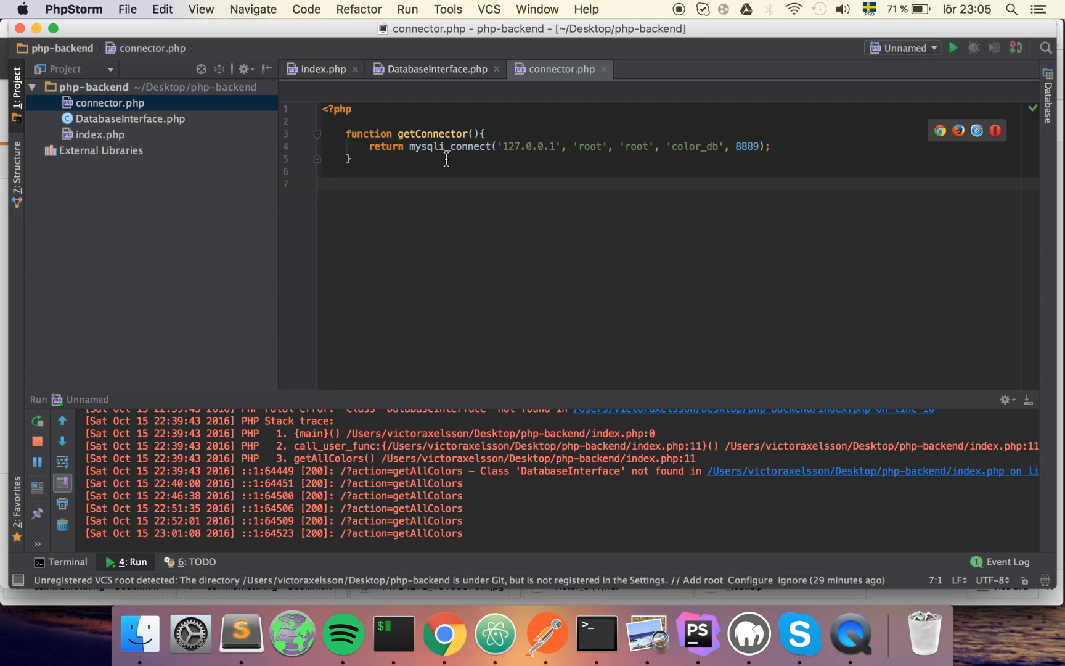
mouse_move(408, 148)
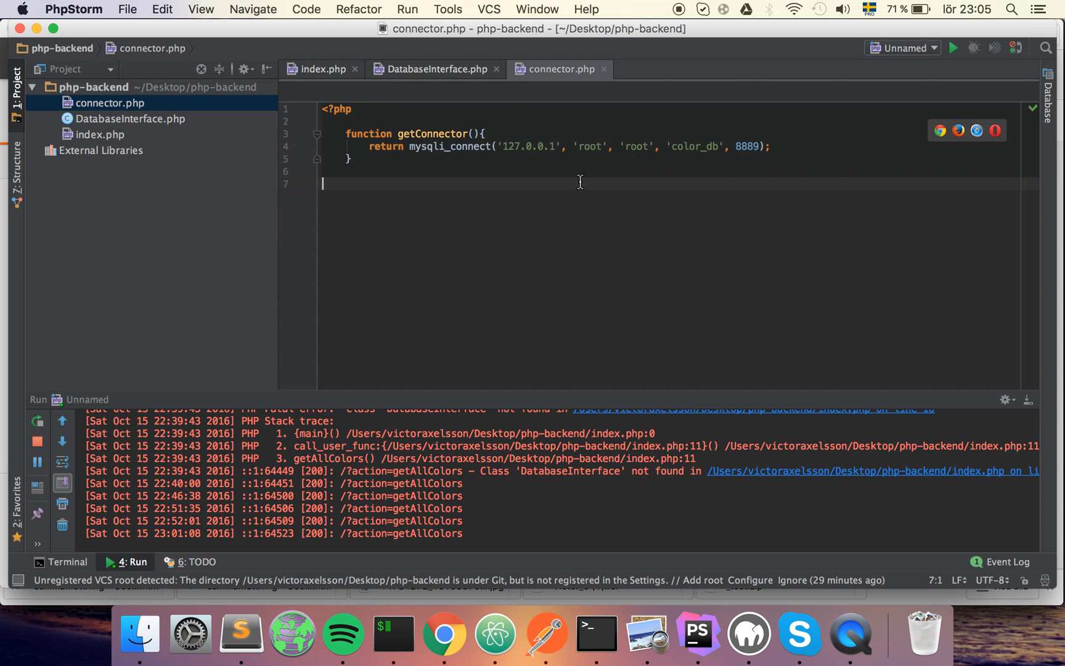
mouse_move(149, 146)
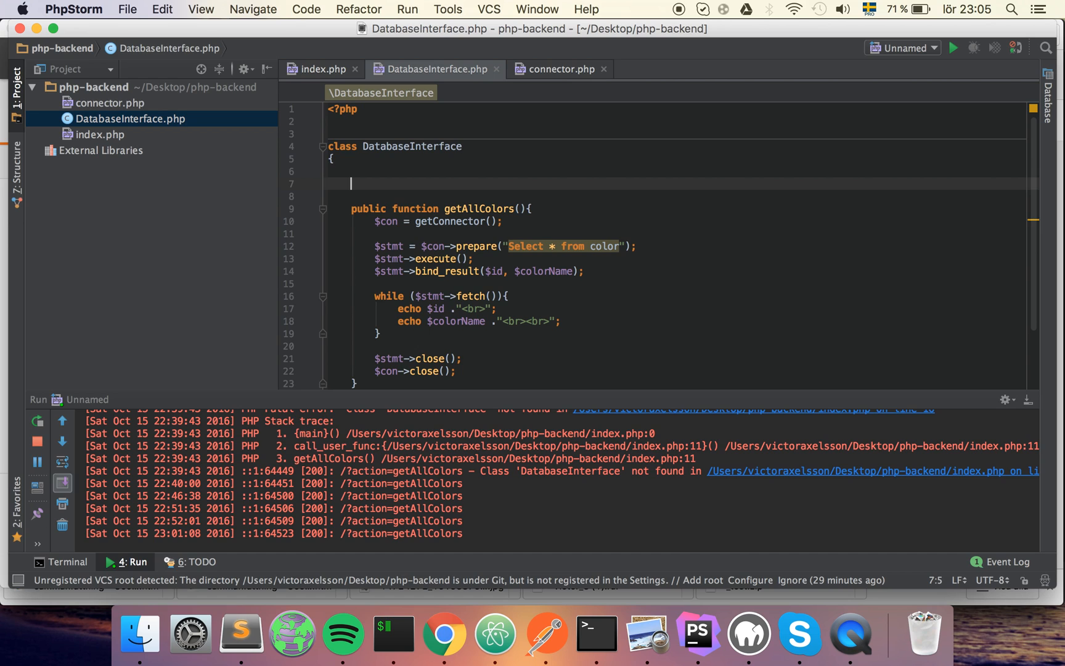
type("public function _")
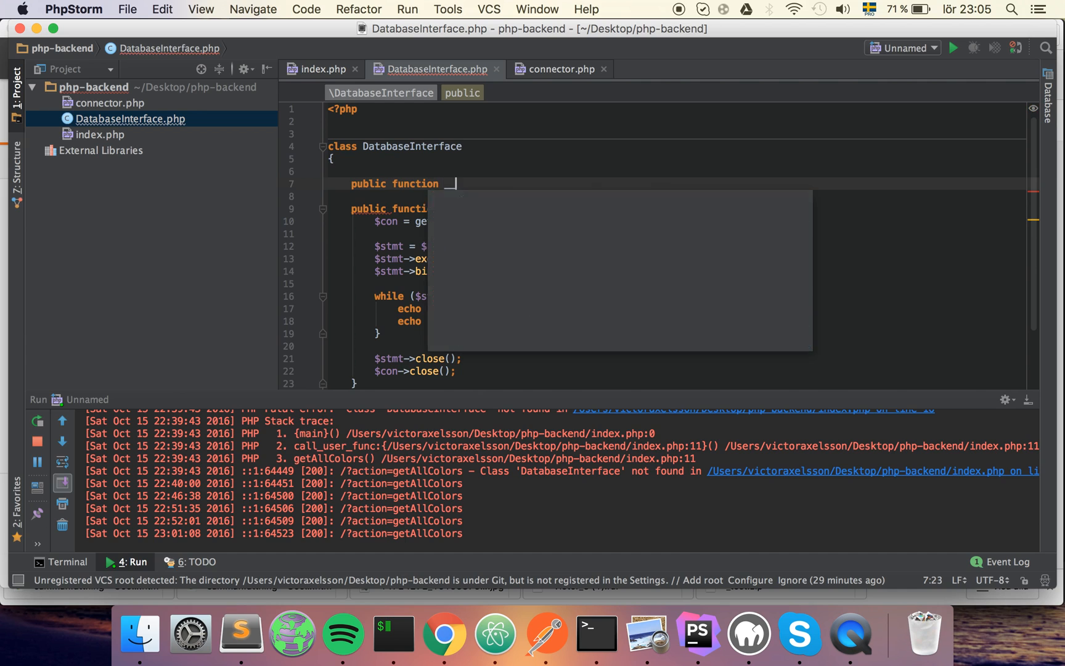
type("_construct()")
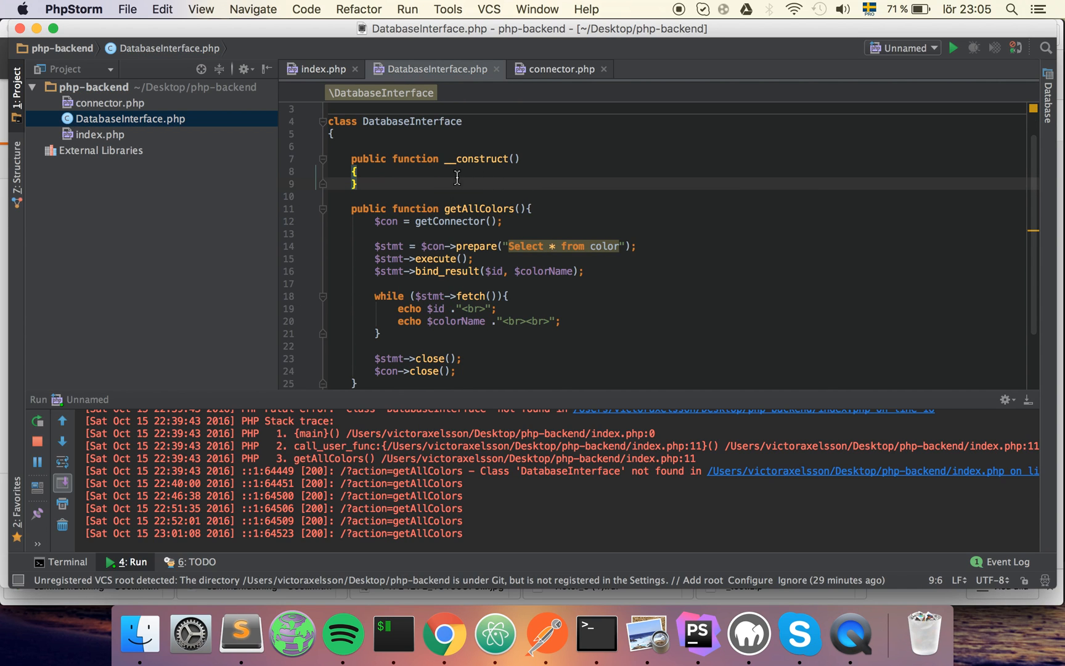
key("enter")
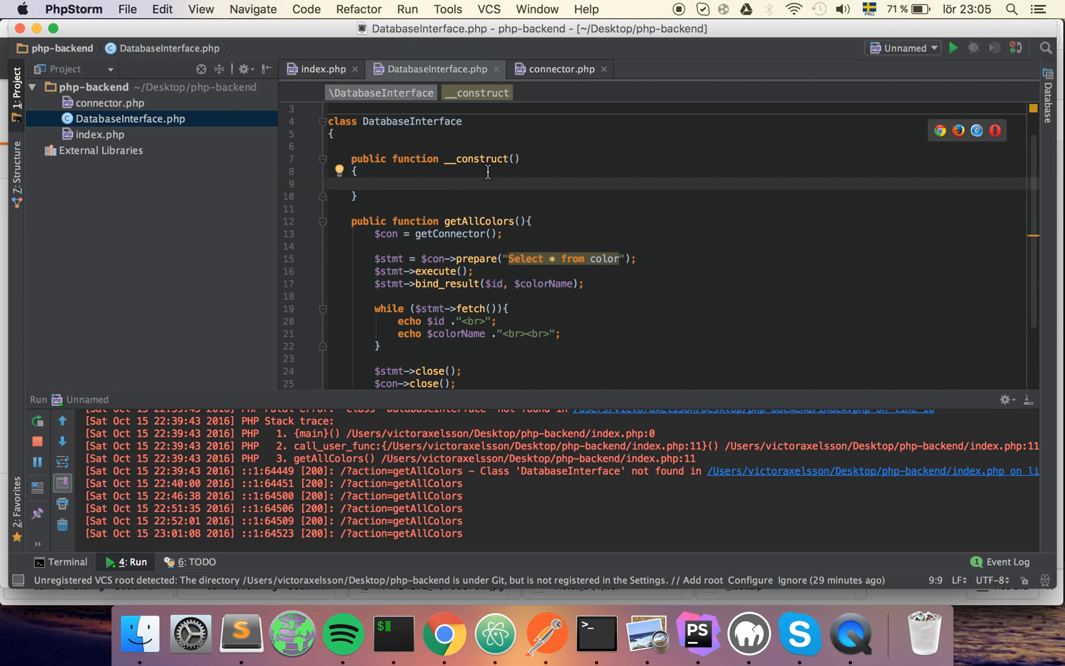
left_click(339, 171)
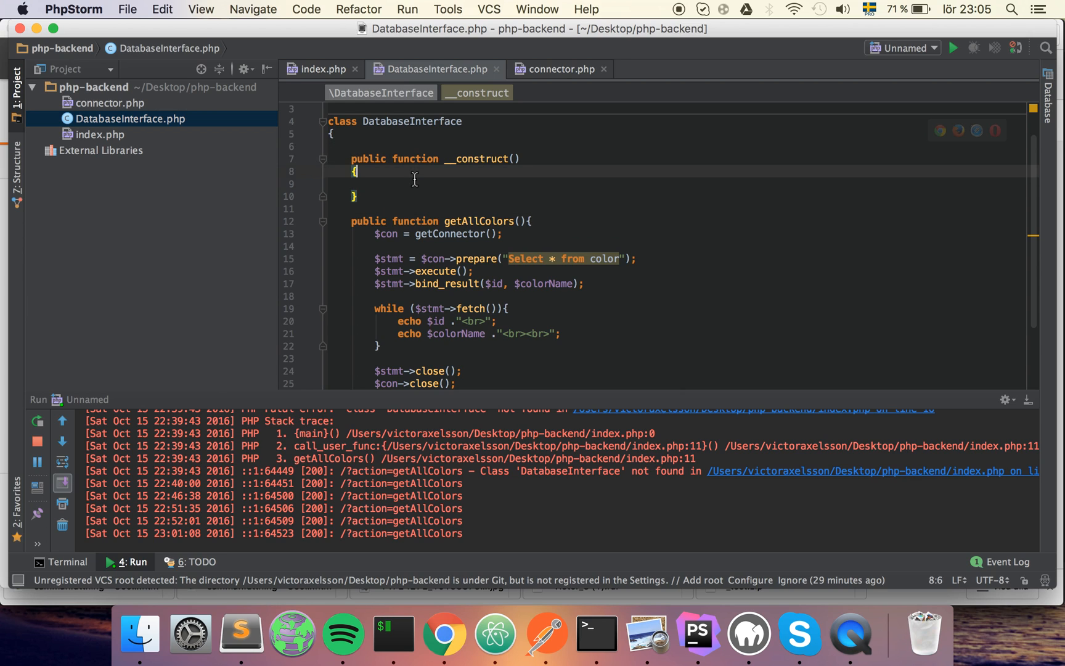
type("(")
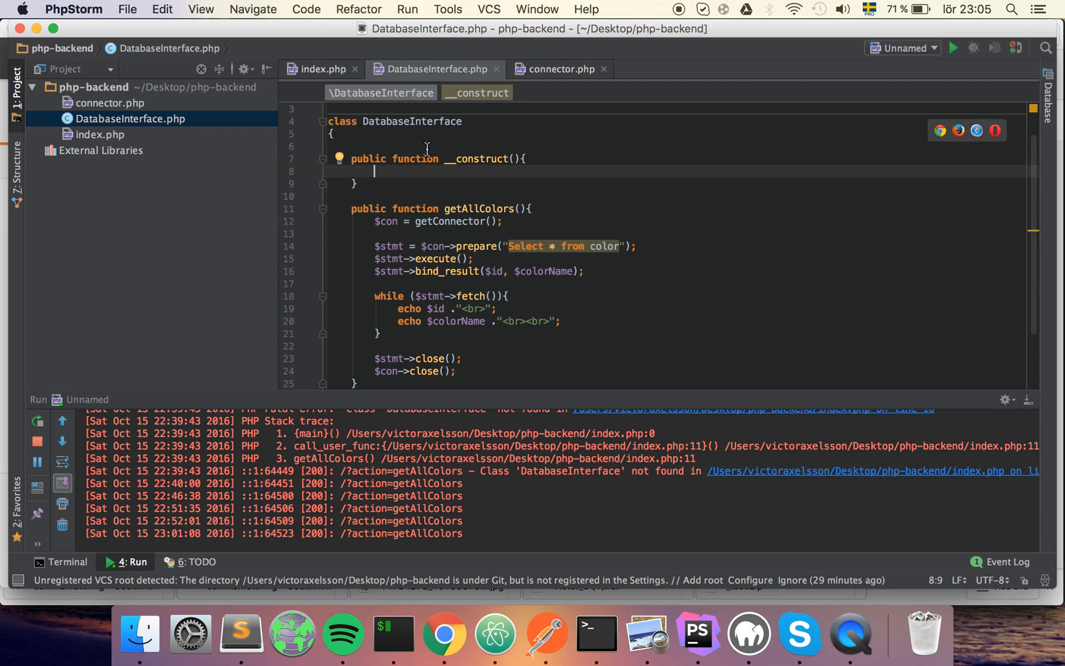
type("mysqli_connect('127.0.0.1', 'root', 'root', 'color_db', 8889);")
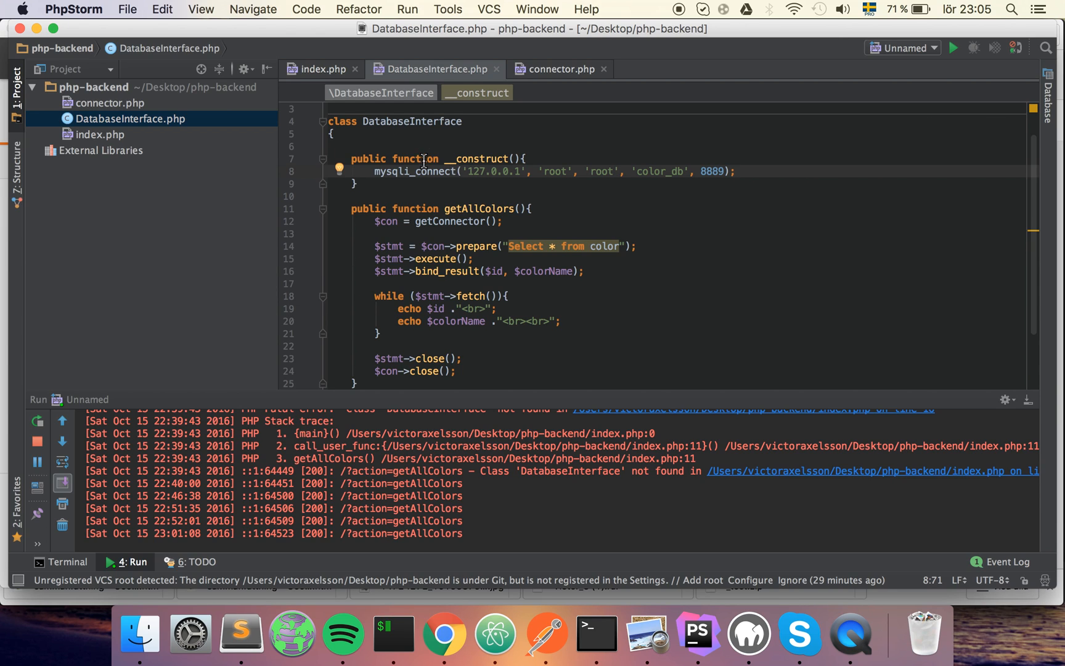
double_click(414, 172)
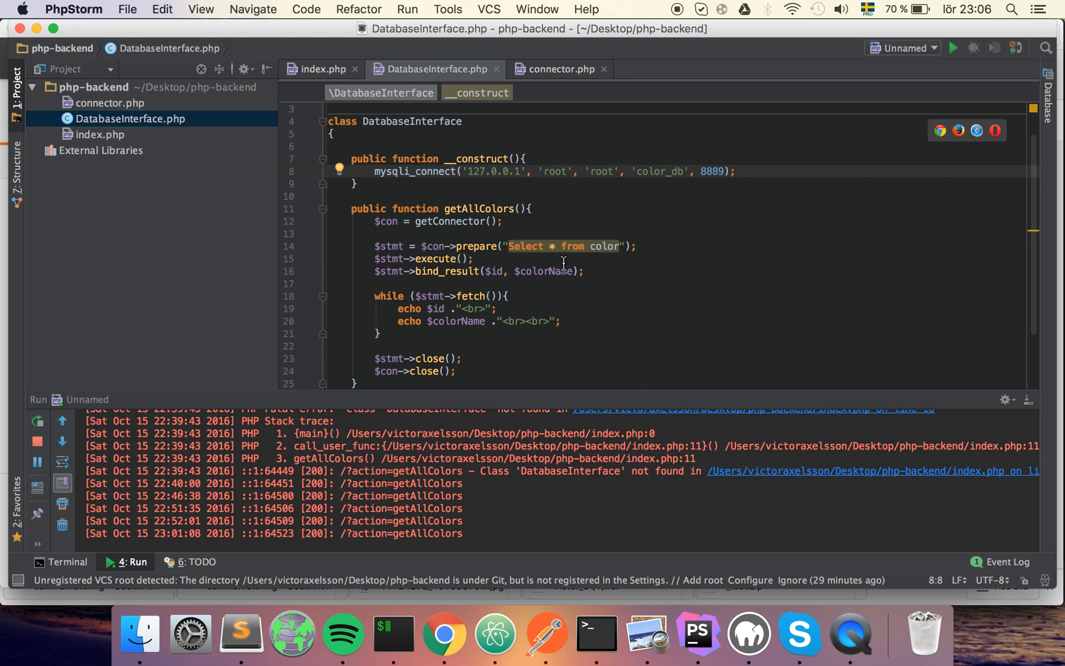
mouse_move(379, 220)
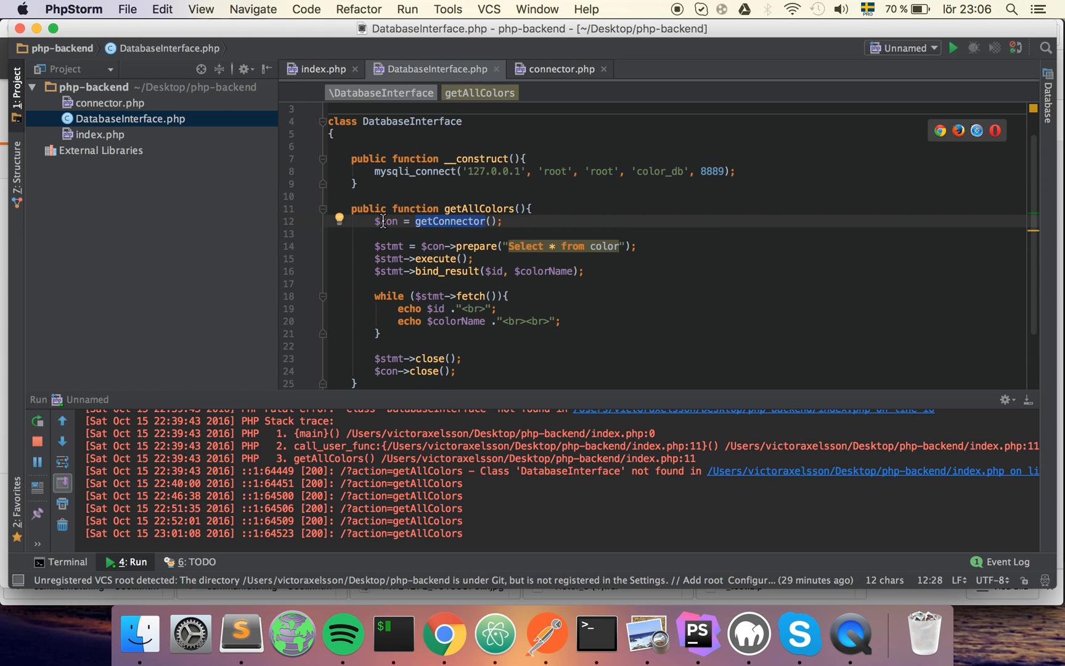
double_click(388, 221)
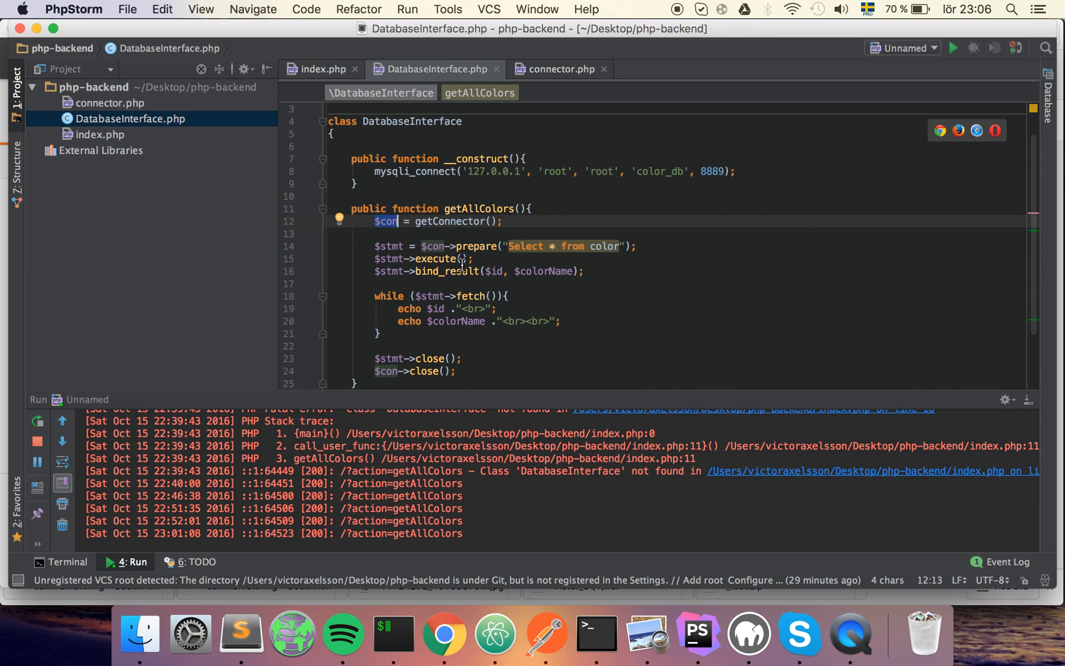
scroll("up", 3)
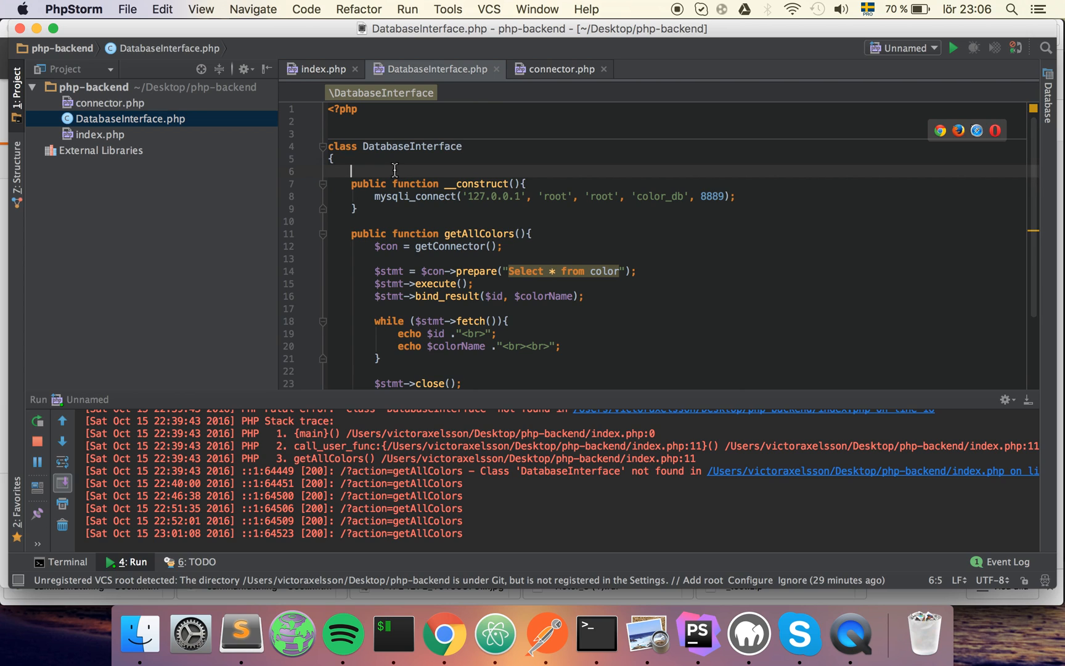
Step: Type 'private $con;' on a new line under the class brace
key("Backspace")
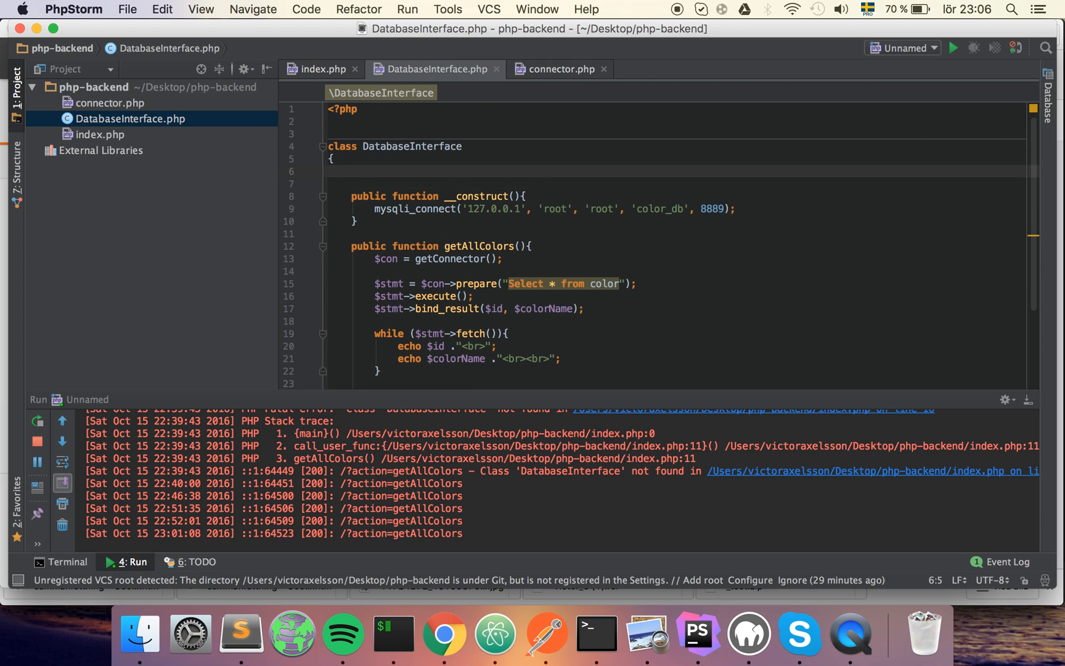
type("private")
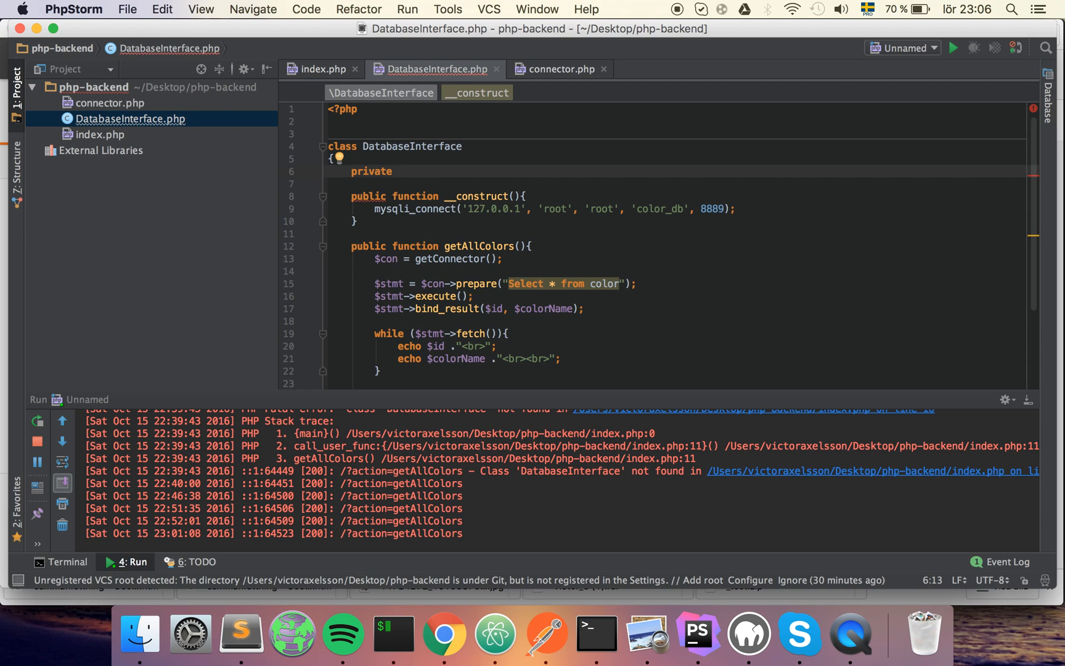
type("$")
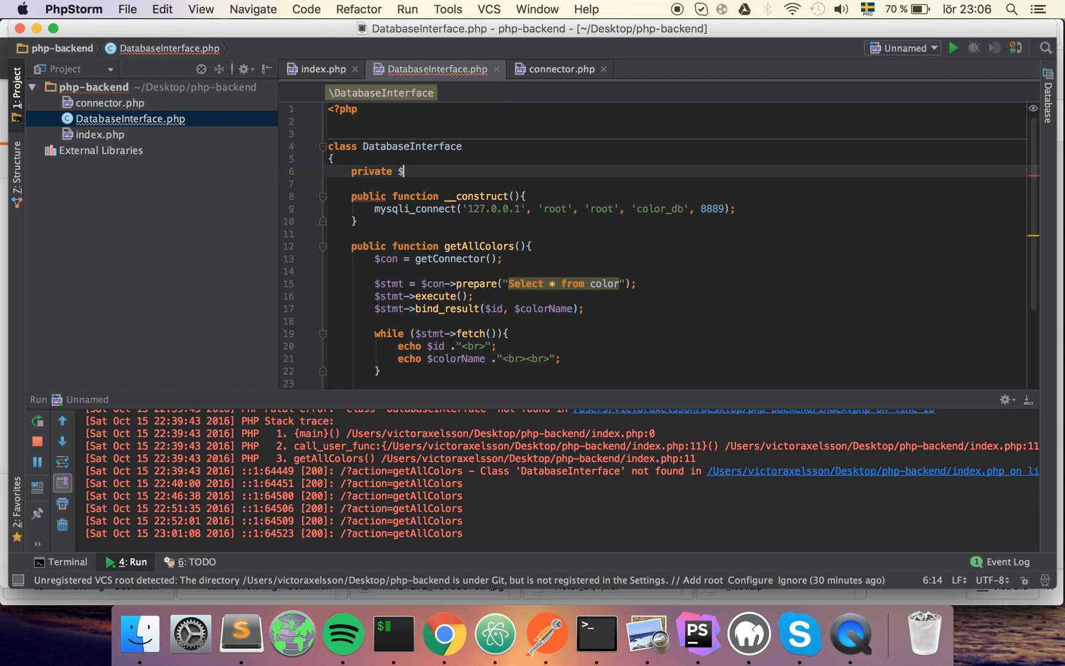
type("con;")
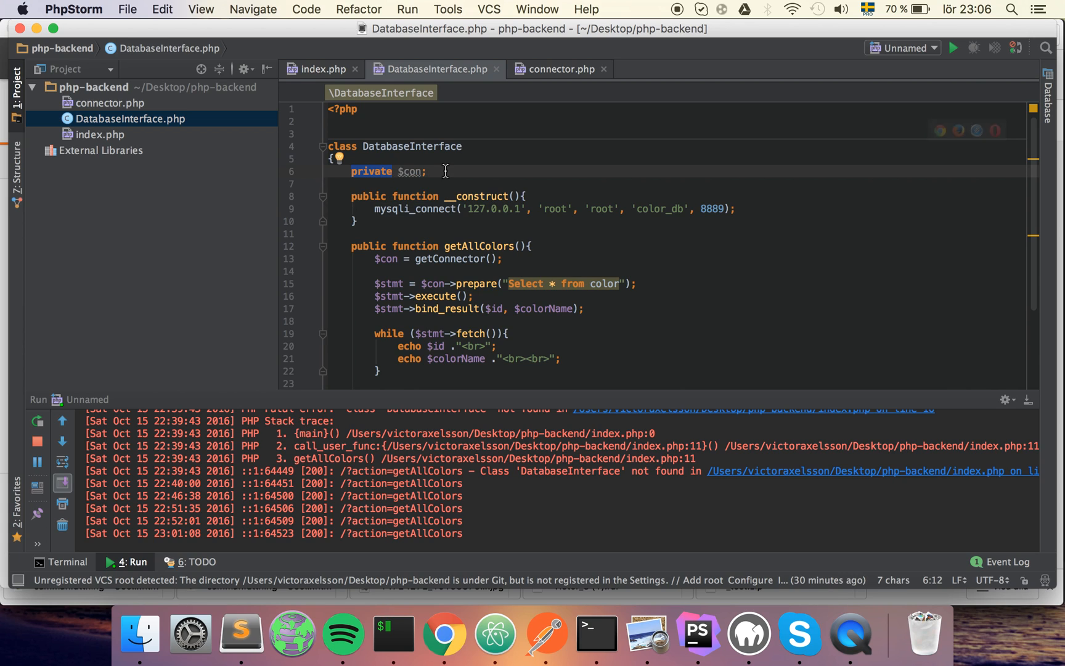
mouse_move(412, 172)
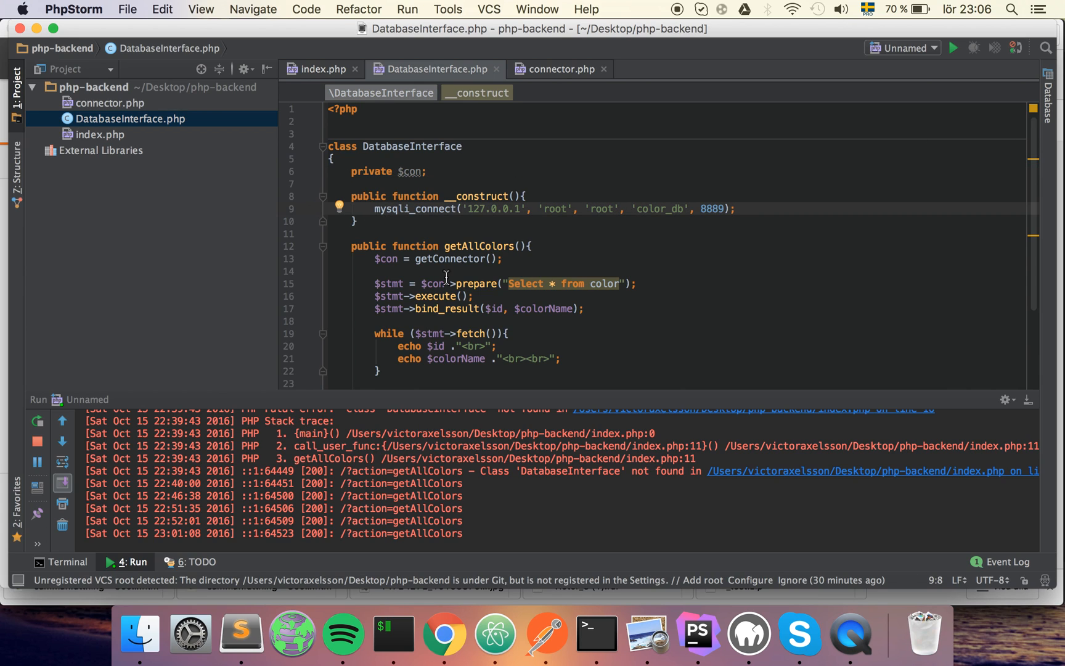
Step: Assign mysqli_connect to $this->con and start reading getAllColors' $con from $this->
type("$con=")
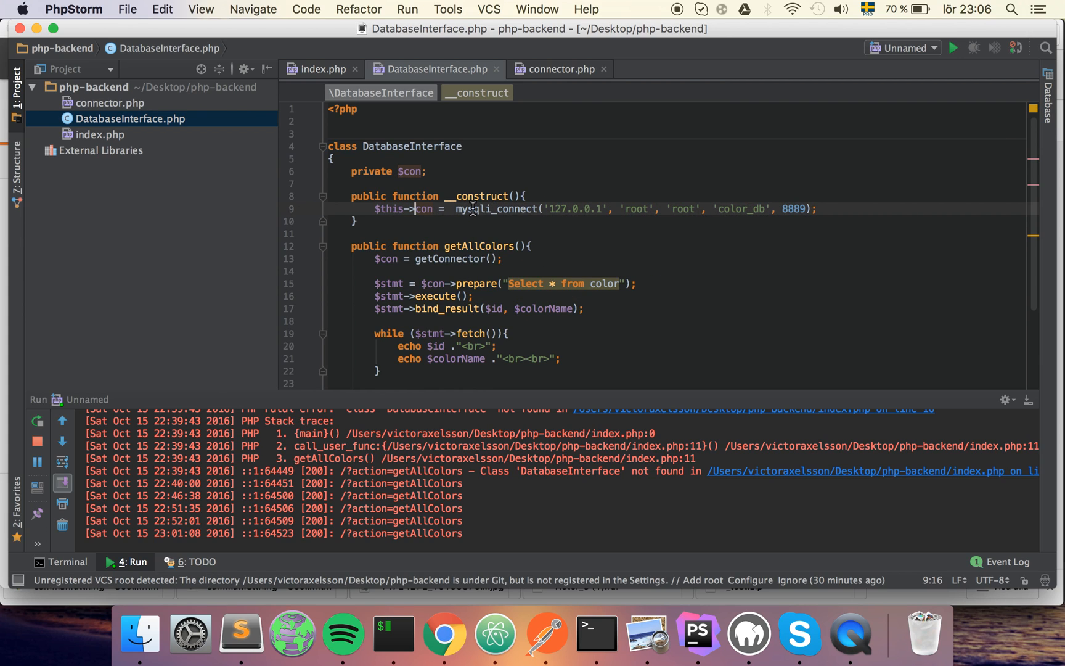
double_click(423, 209)
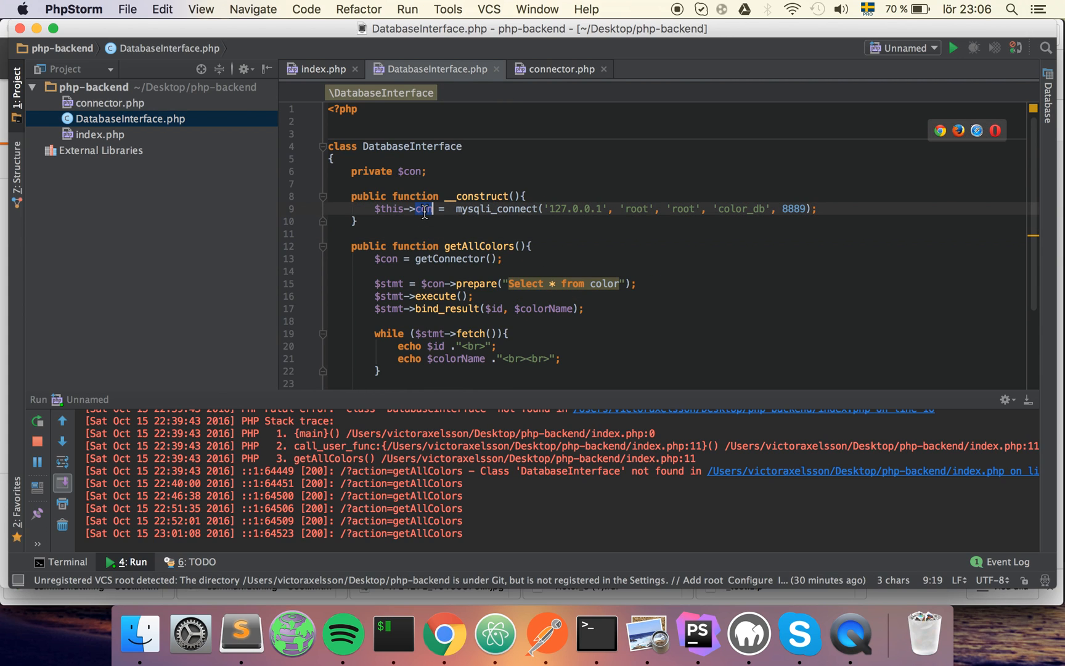
left_click(388, 208)
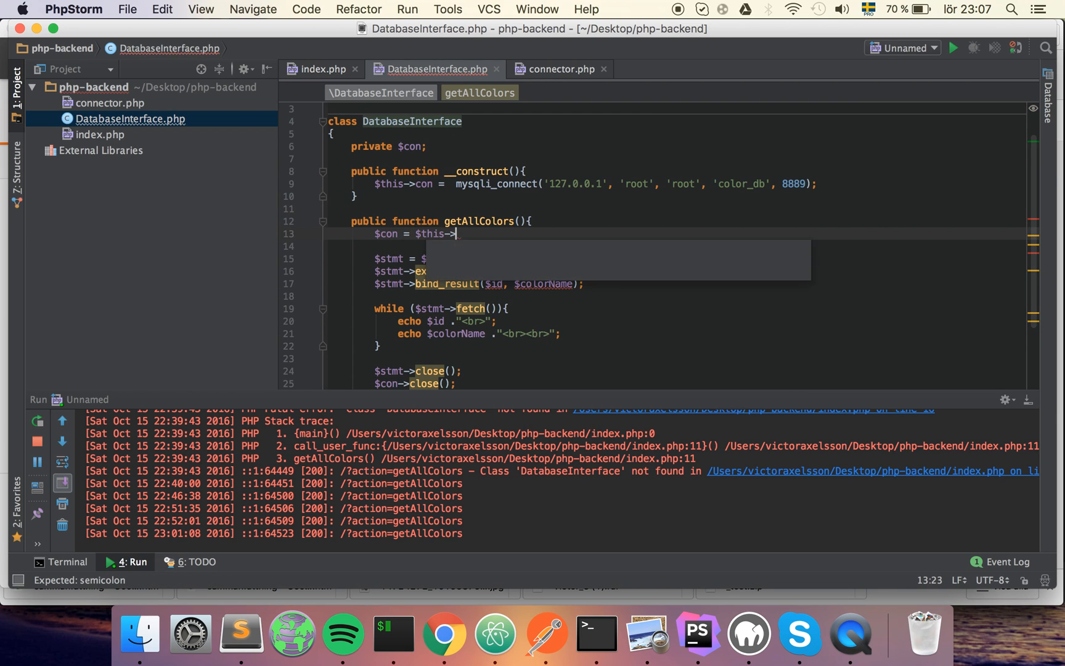
Step: Complete '$this->con;' in getAllColors and check Postman's returned colour list
type("con;")
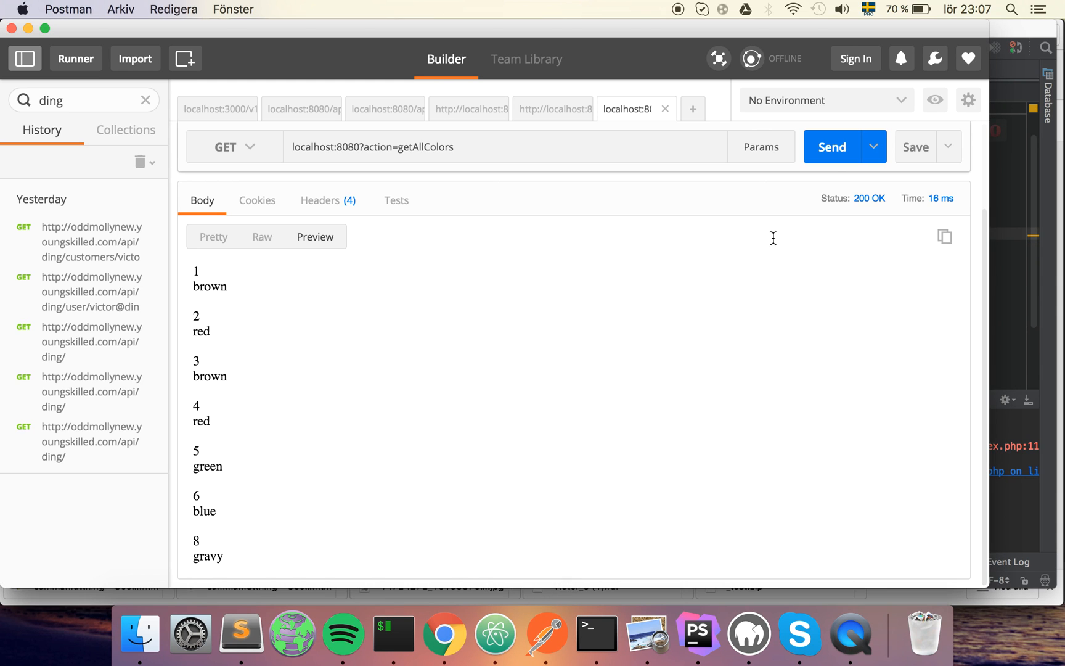
left_click_drag(201, 452, 200, 493)
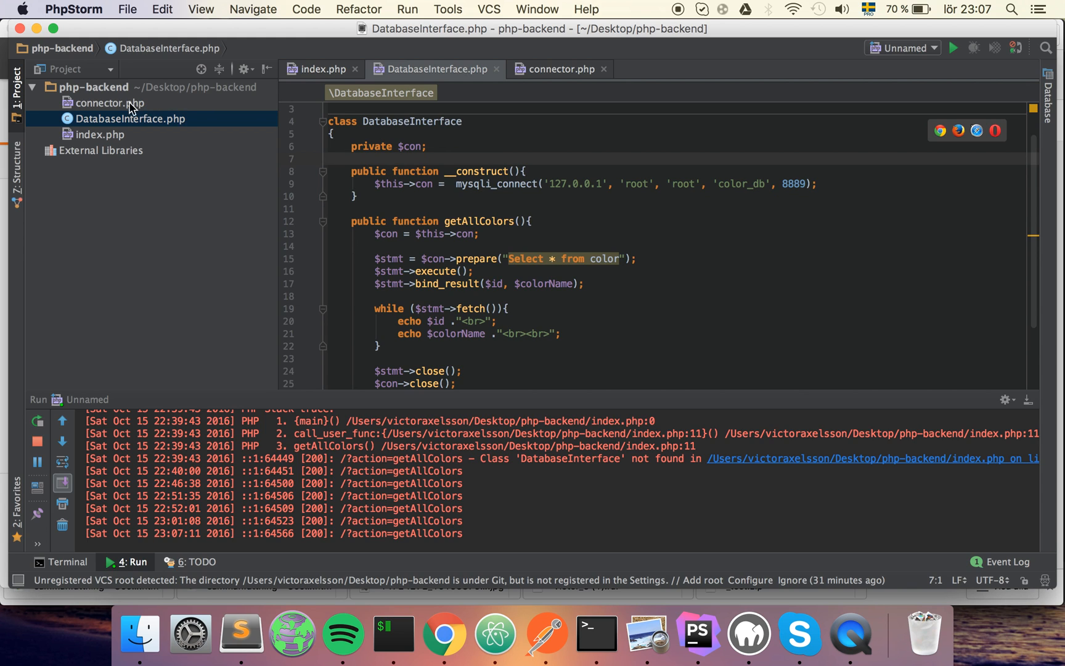
Step: Delete connector.php from the Project panel, confirming Delete Anyway despite its one detected usage
right_click(111, 102)
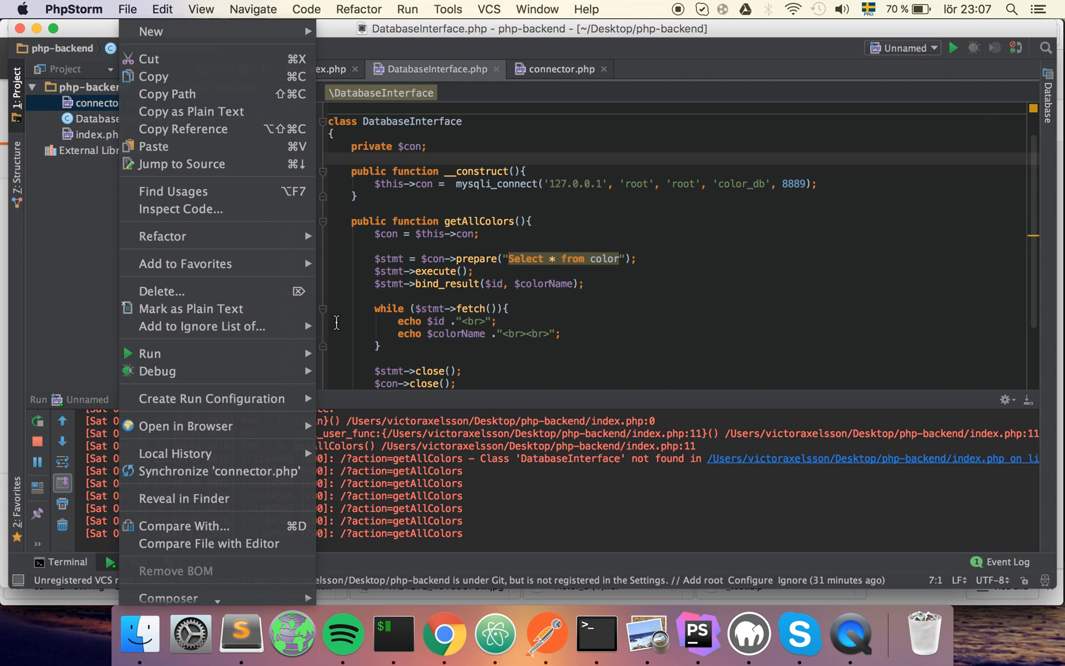
left_click(161, 291)
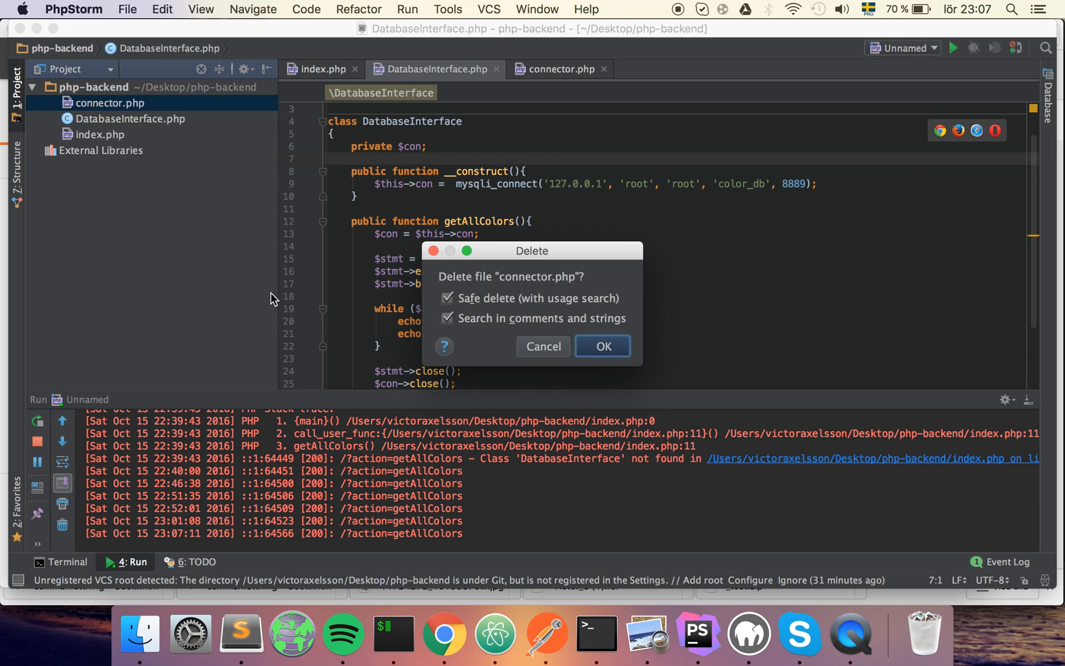
left_click(602, 345)
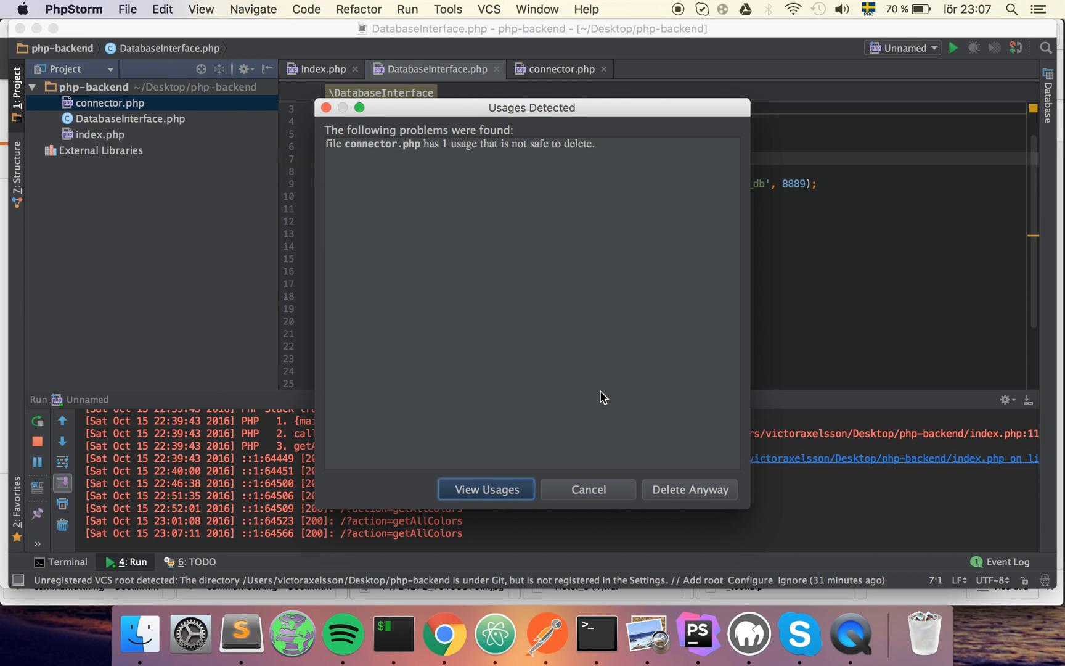
left_click(688, 489)
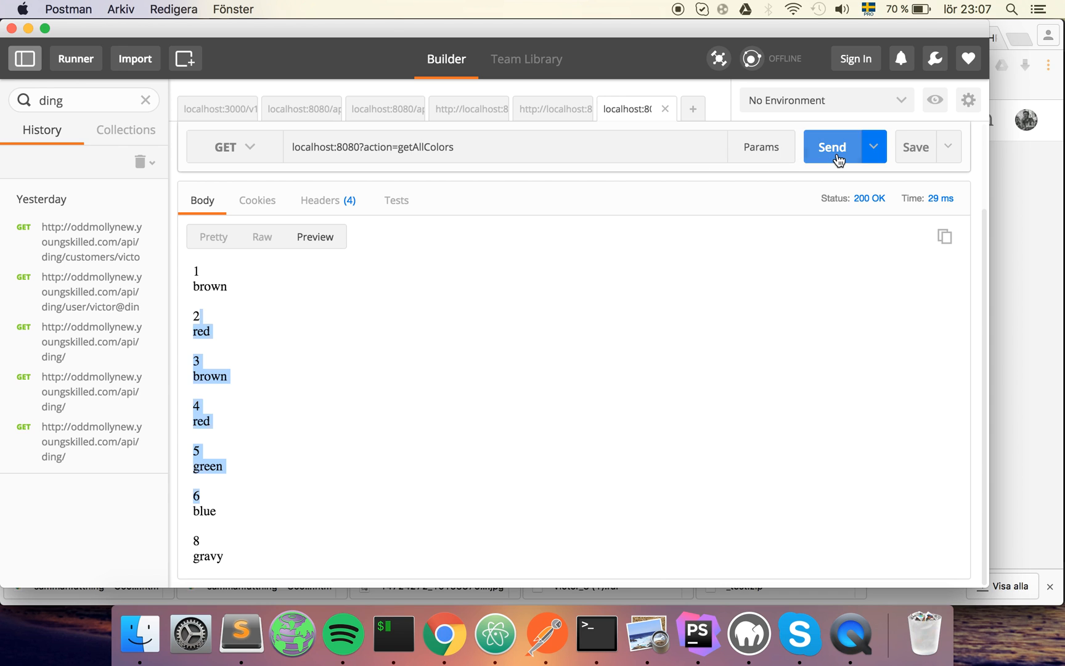
Step: Resend getAllColors in Postman, check the include_once warnings in the response Preview, and return to the editor
left_click(832, 147)
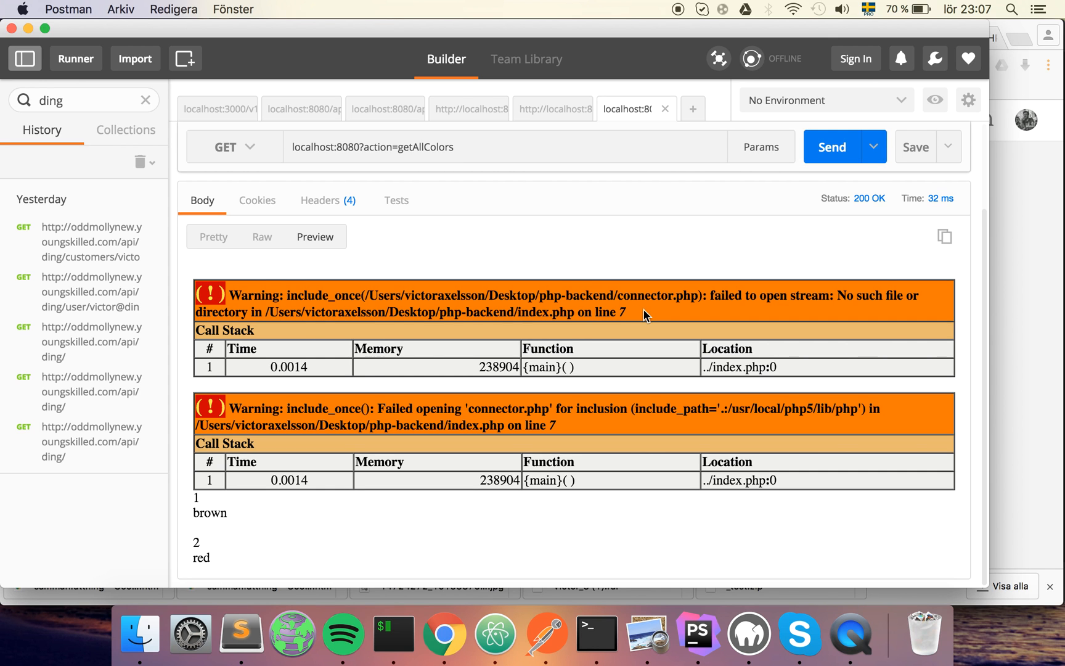
mouse_move(523, 318)
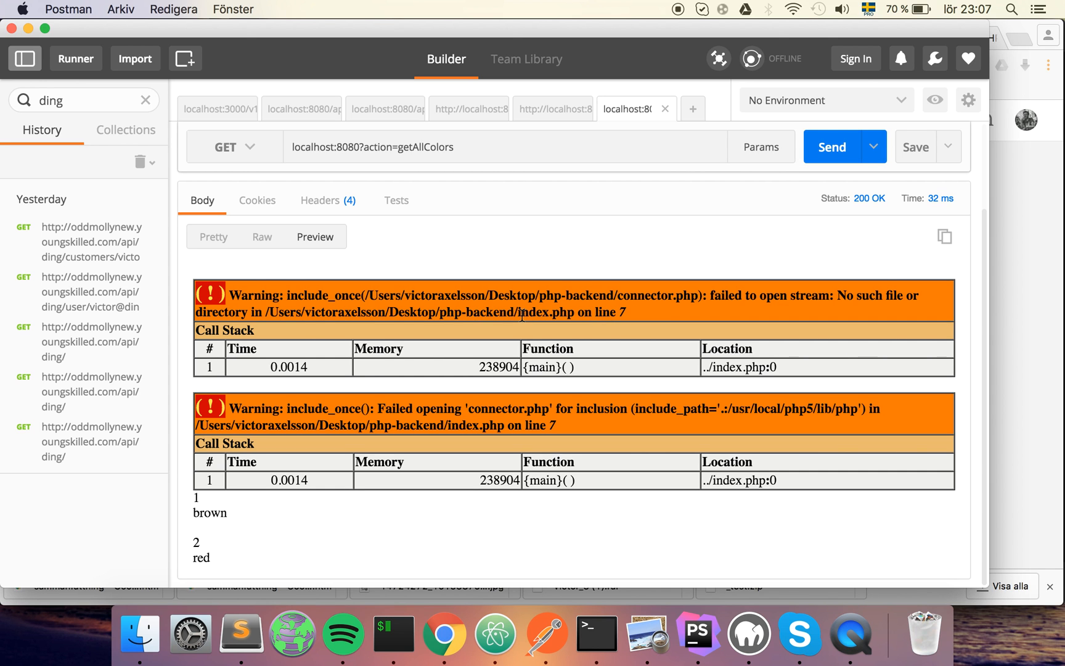
left_click(444, 635)
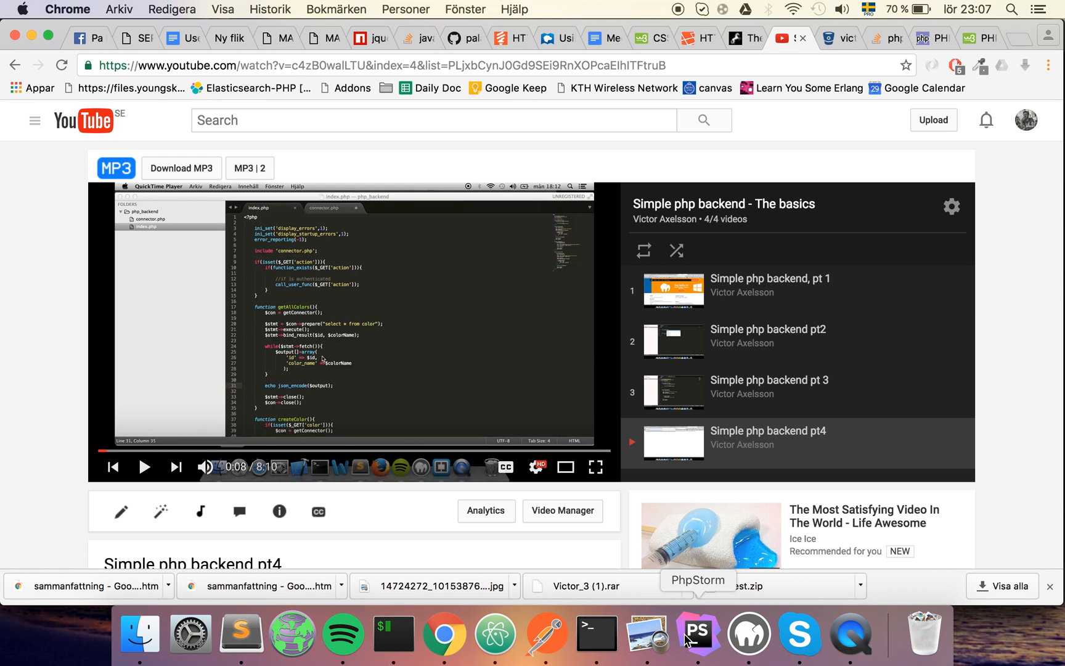
left_click(694, 634)
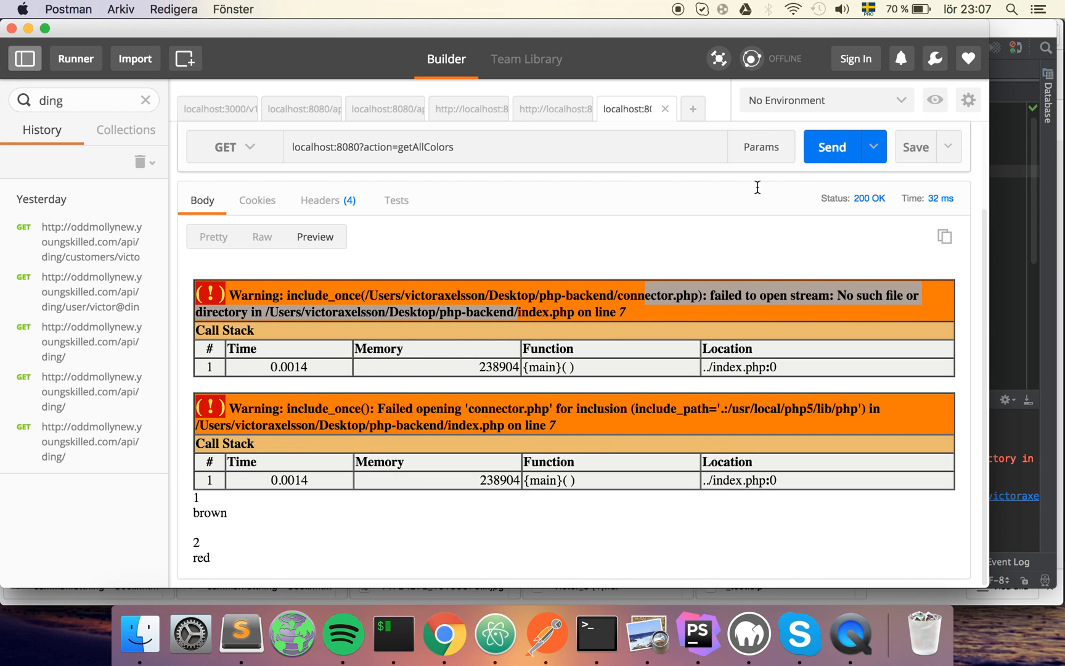
left_click(831, 146)
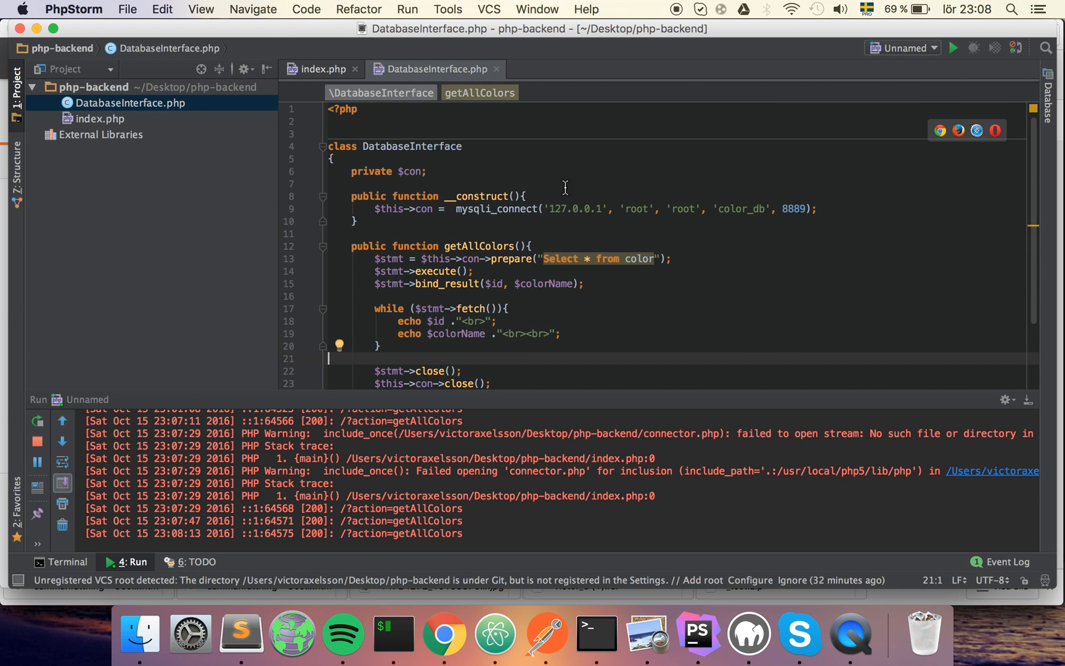
scroll("down", 3)
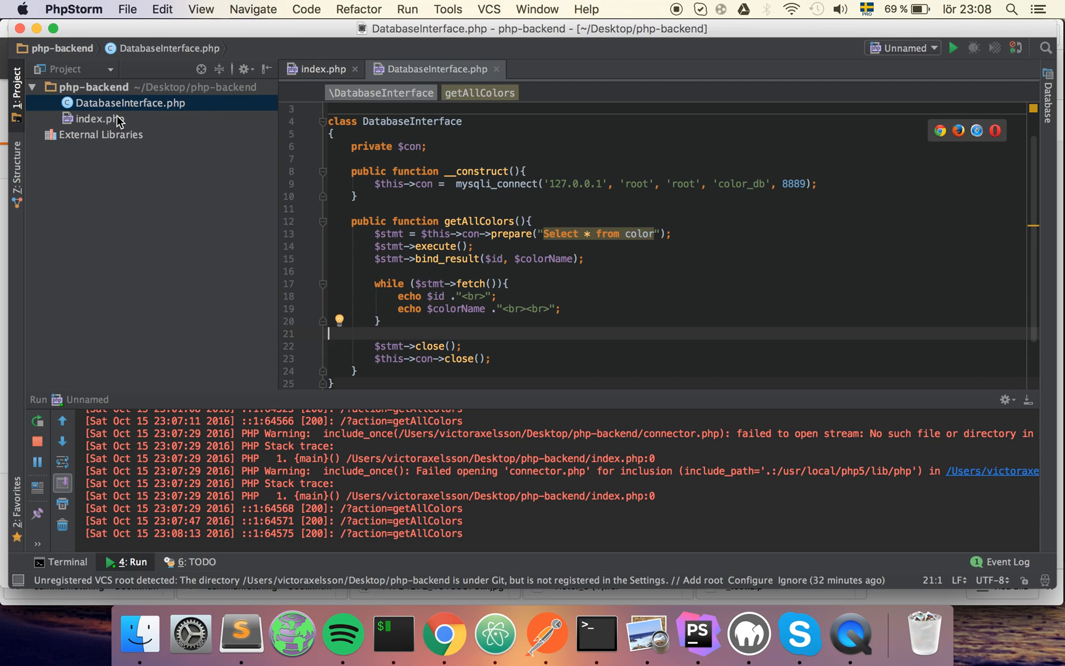
mouse_move(321, 187)
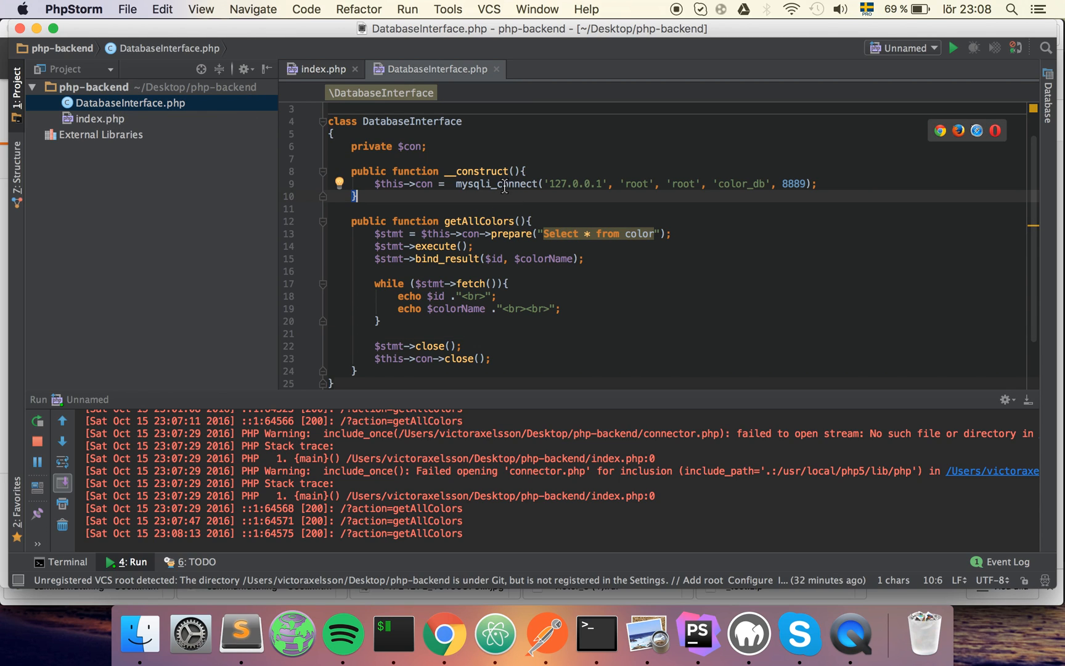
double_click(409, 146)
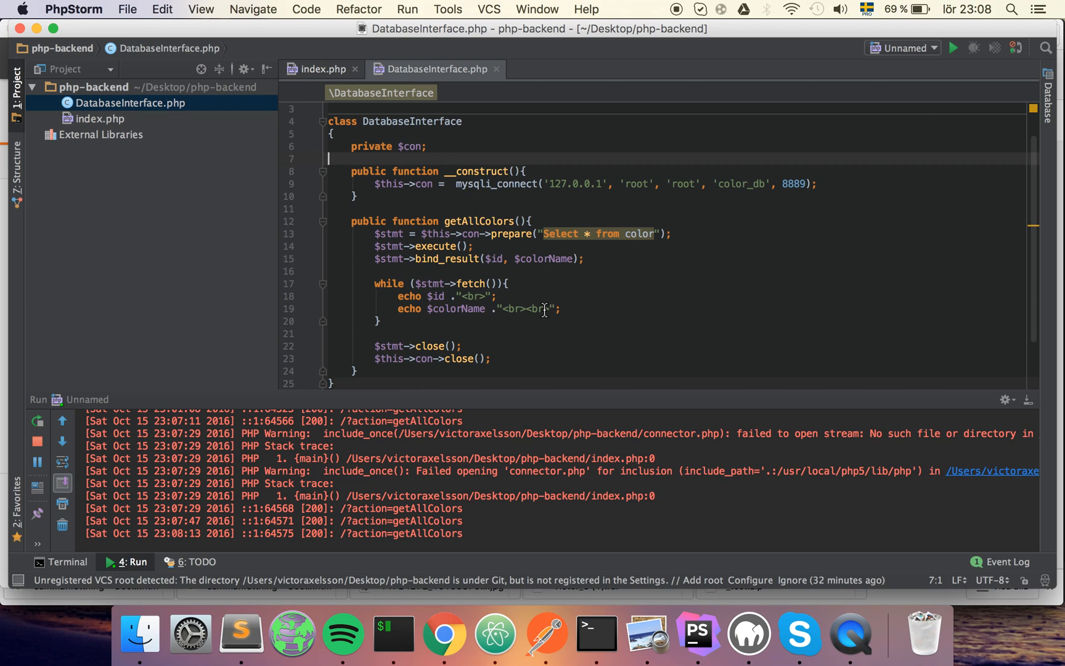
mouse_move(726, 108)
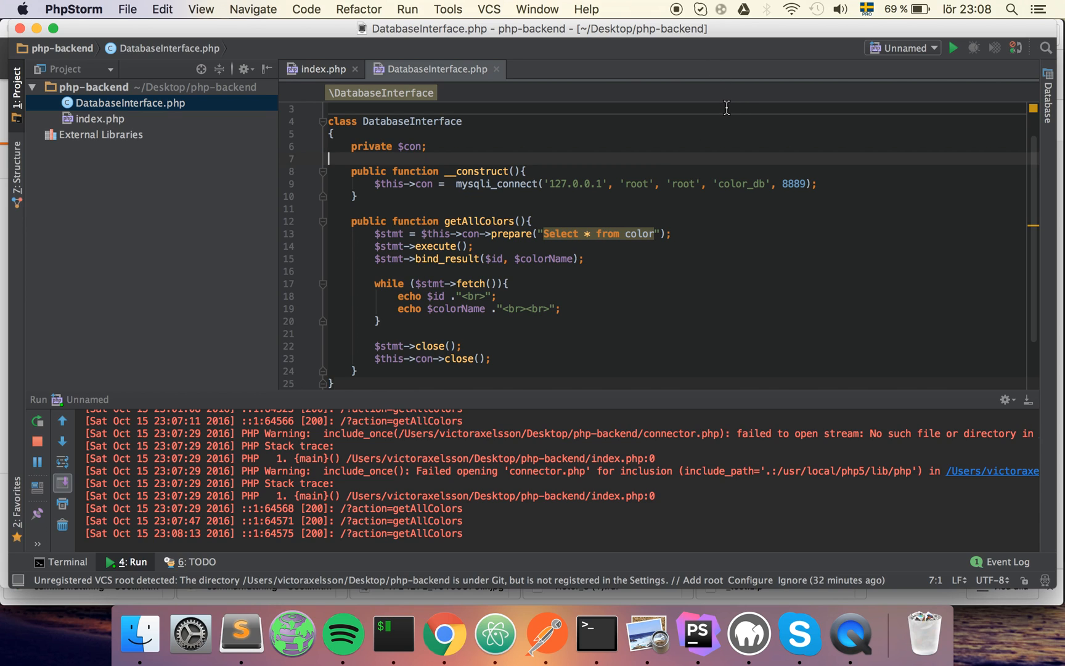